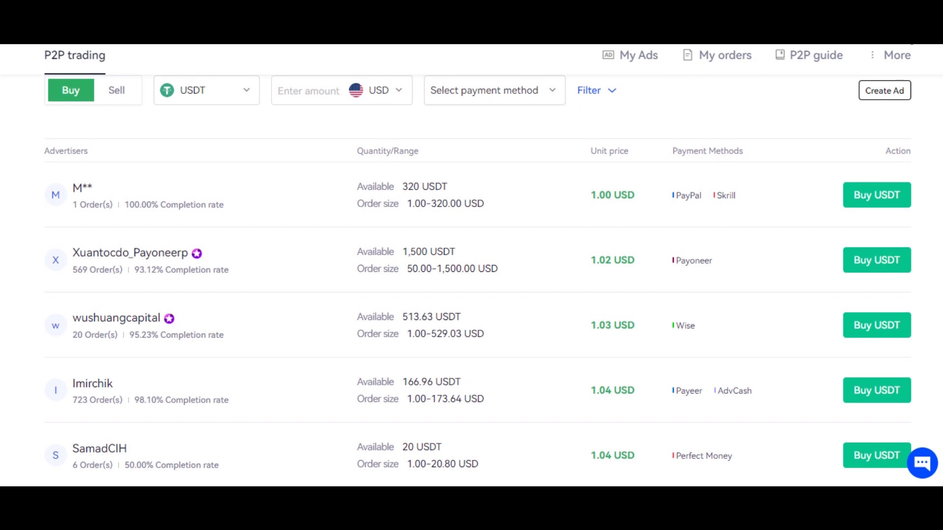
# Scroll through OKX's P2P USDT listings, markets and Earn pages and 3Commas's supported-exchanges page
pyautogui.scroll(3)
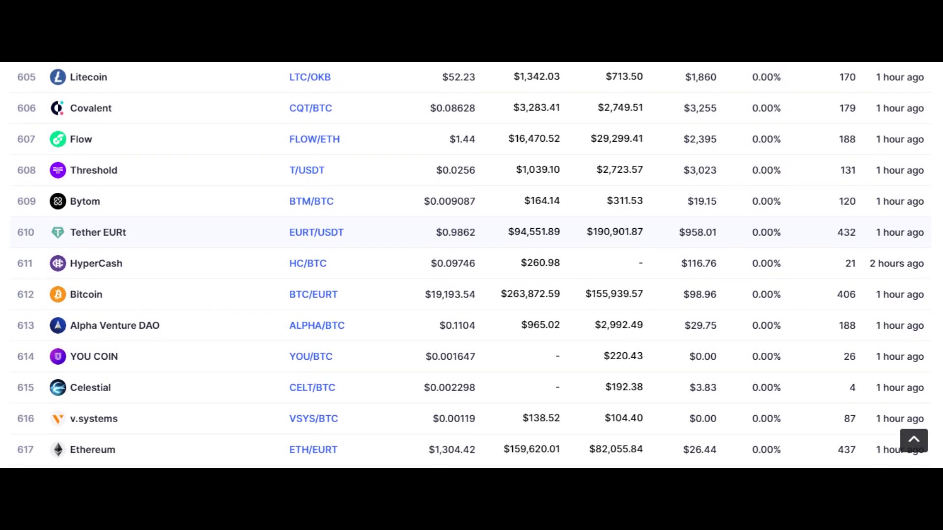
pyautogui.scroll(3)
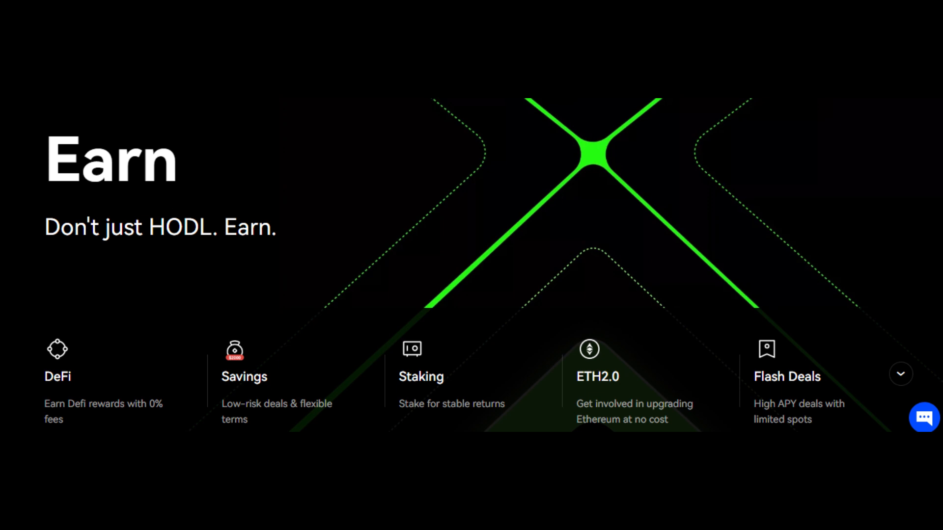
pyautogui.scroll(-3)
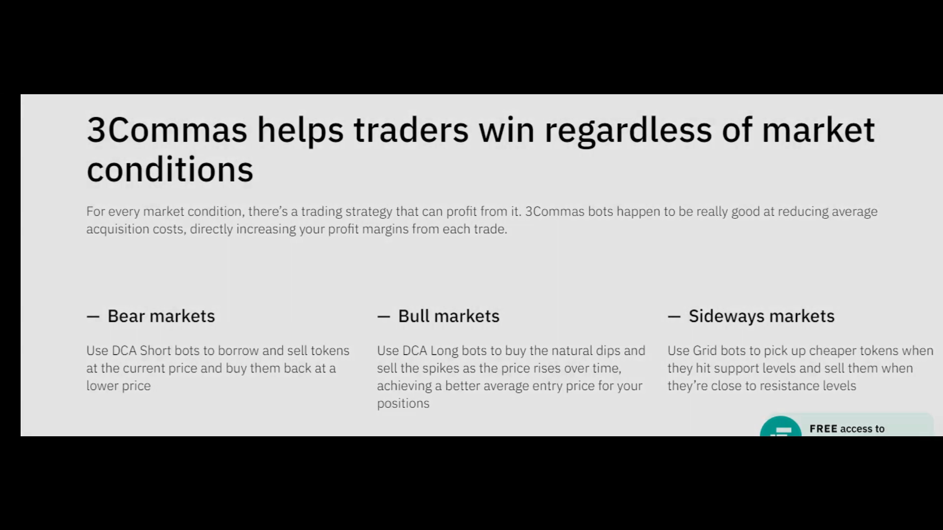
pyautogui.scroll(-3)
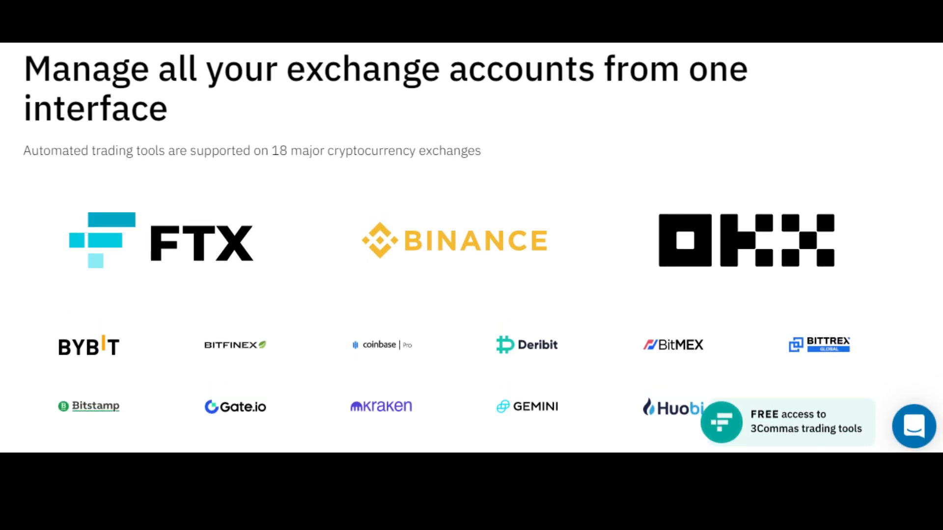
pyautogui.scroll(-3)
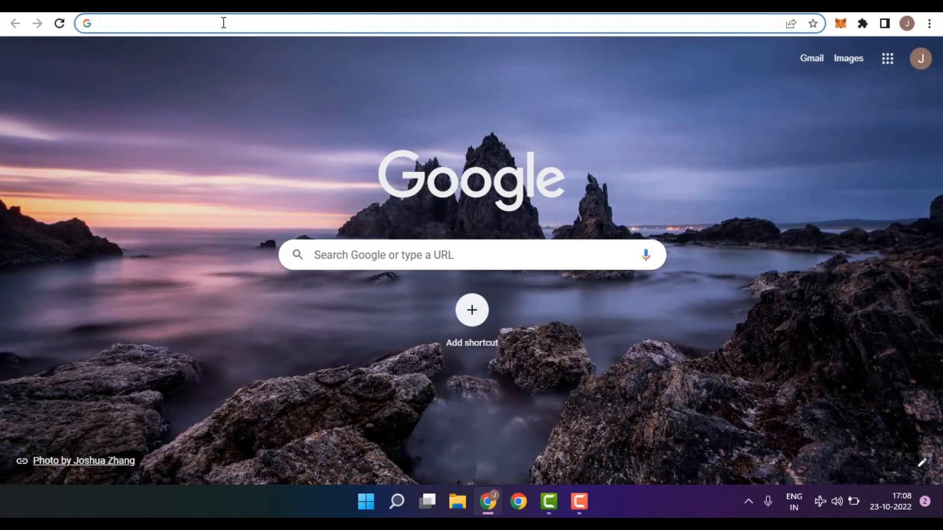
# Go to okx.com/en-in/join/16006563 and choose email-address sign-up on the OKX form
pyautogui.write('okx.com/en-in/join/16006563')
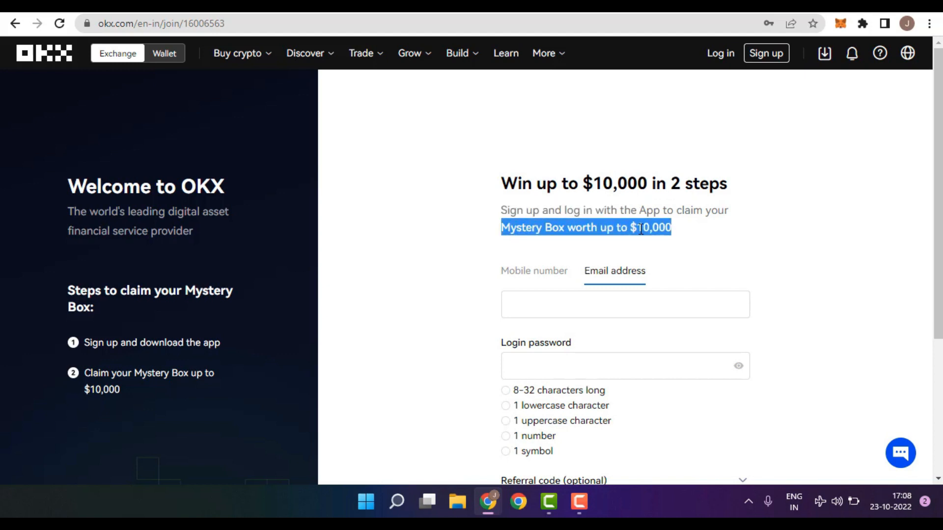
pyautogui.moveTo(470, 282)
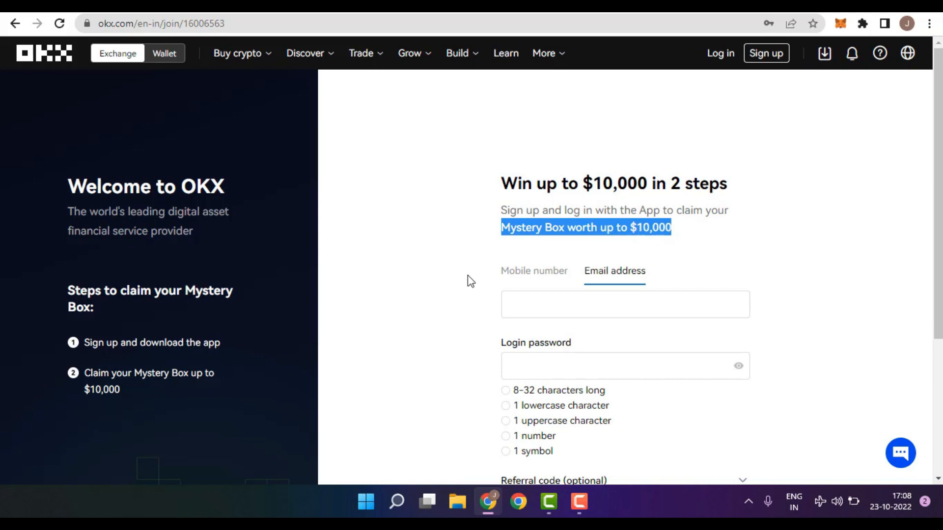
pyautogui.moveTo(537, 286)
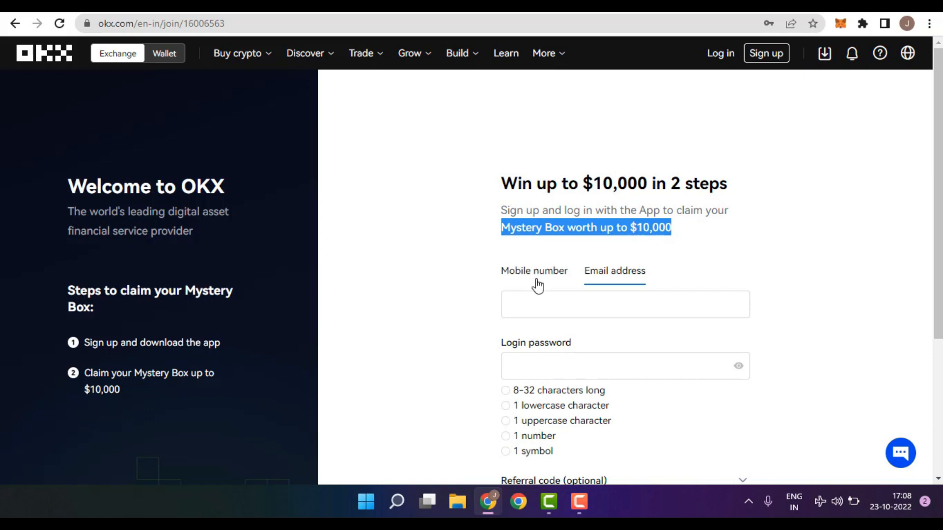
pyautogui.moveTo(527, 285)
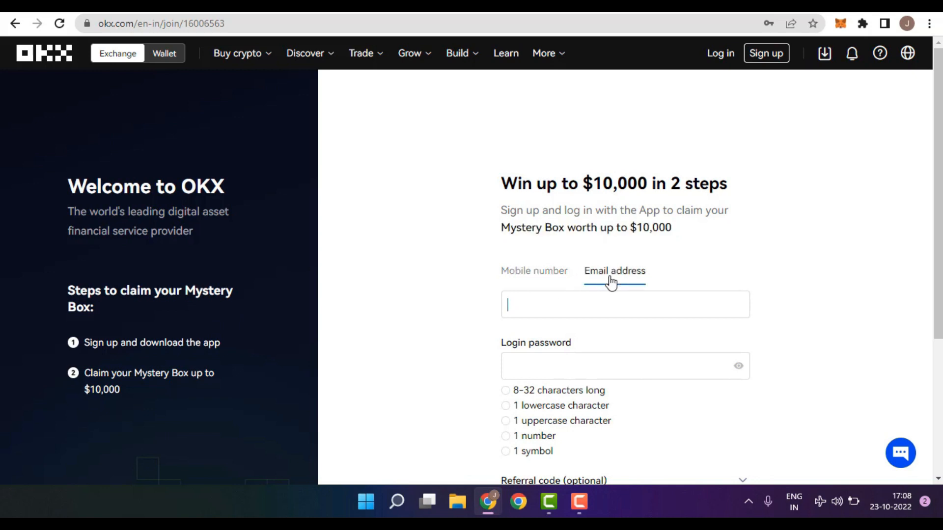
pyautogui.scroll(-3)
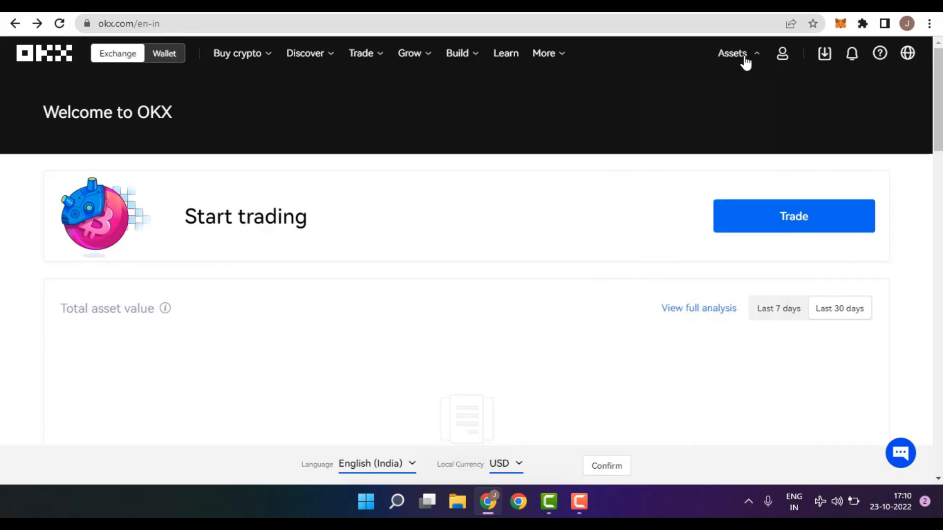
# Go to Assets > My assets showing zero equity, then start buying USDT with fiat
pyautogui.click(732, 53)
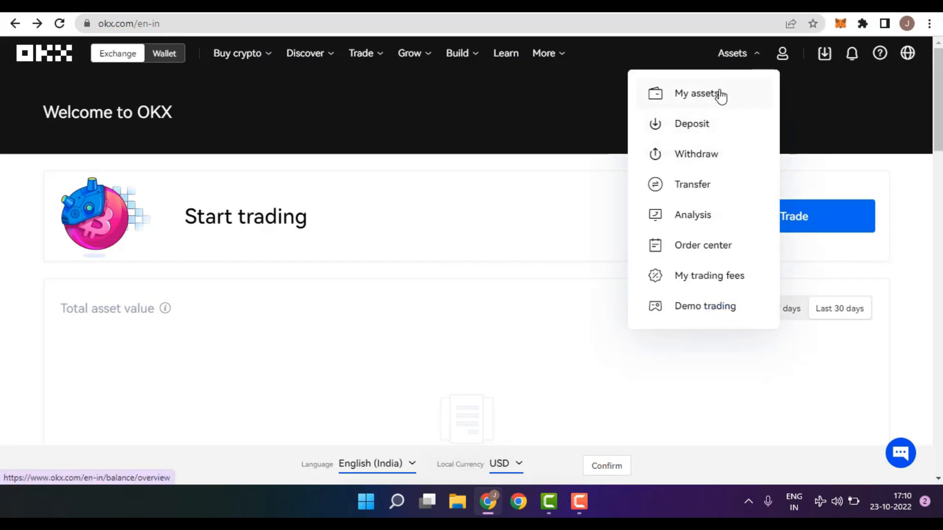
pyautogui.click(697, 93)
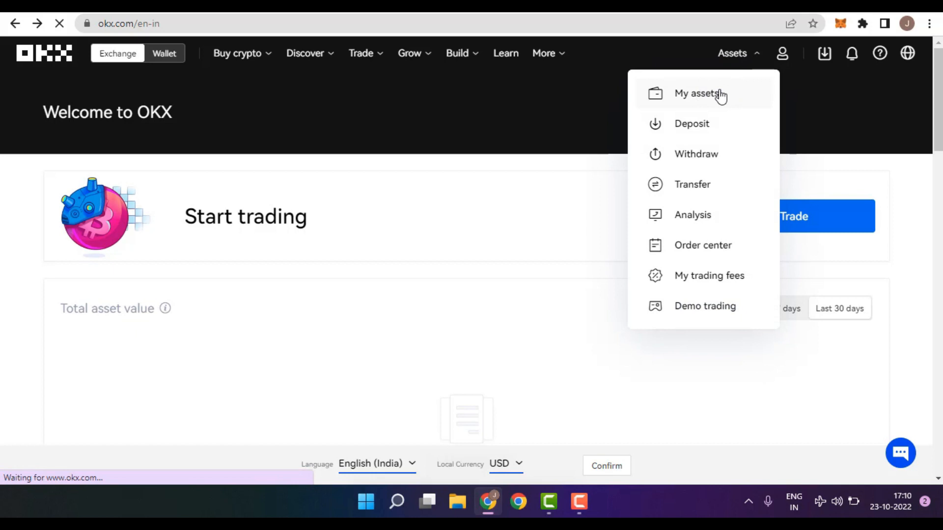
pyautogui.click(693, 93)
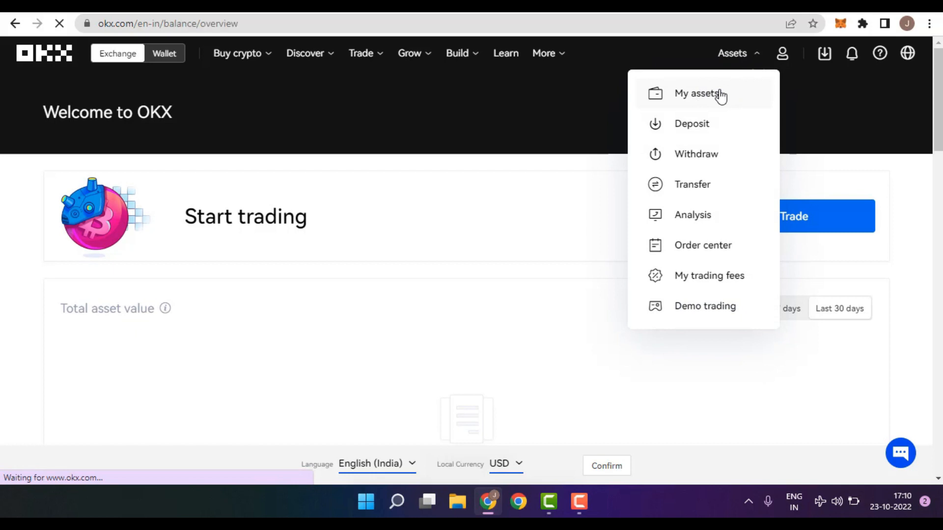
pyautogui.click(700, 93)
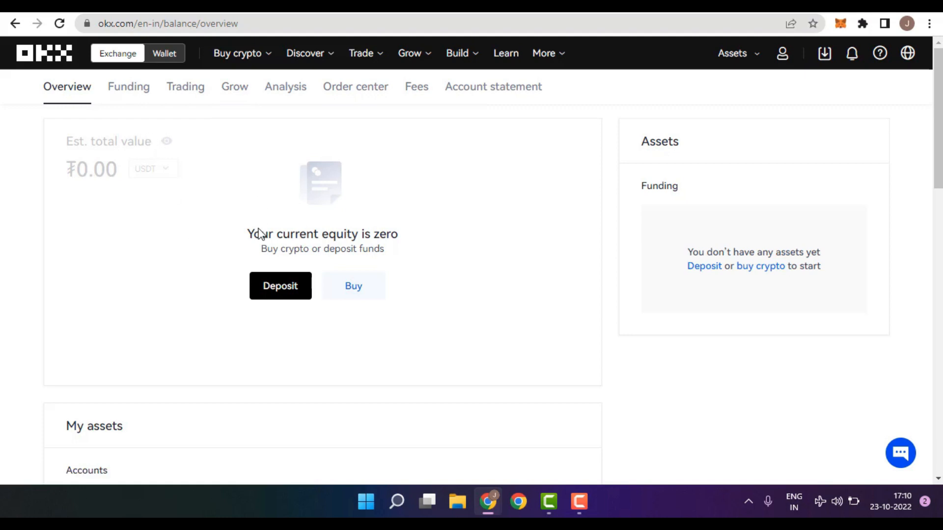
pyautogui.moveTo(281, 296)
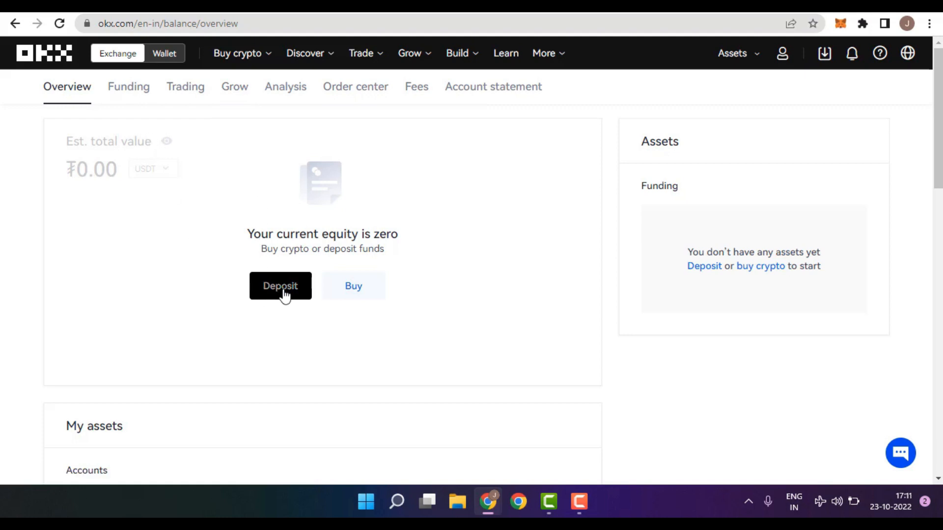
pyautogui.moveTo(330, 299)
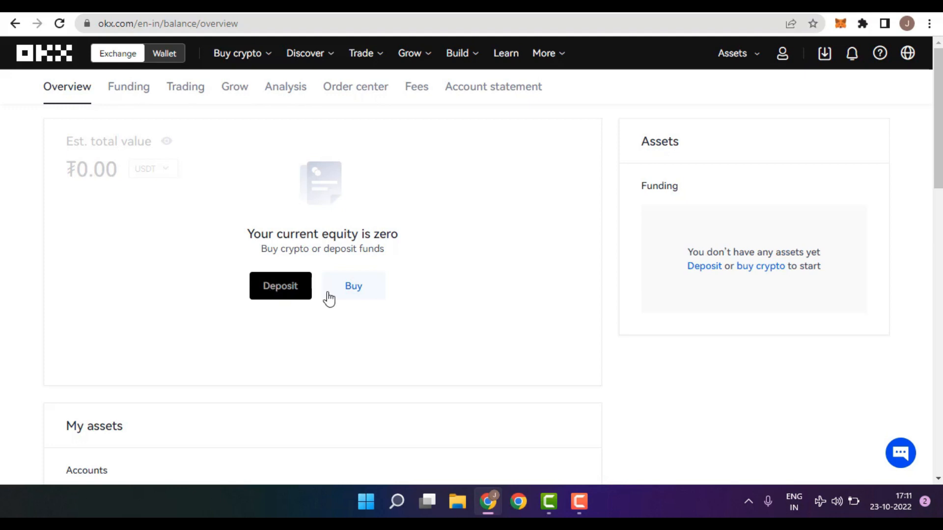
pyautogui.moveTo(372, 293)
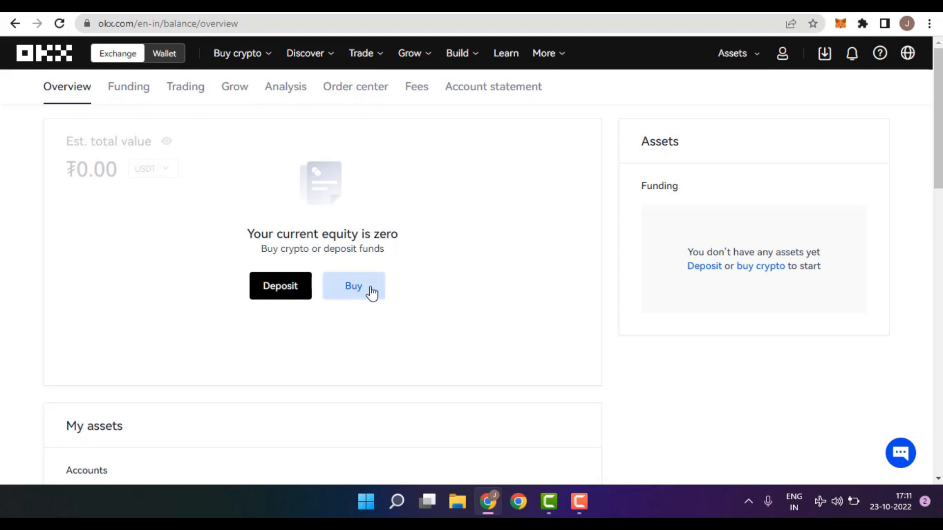
pyautogui.click(353, 286)
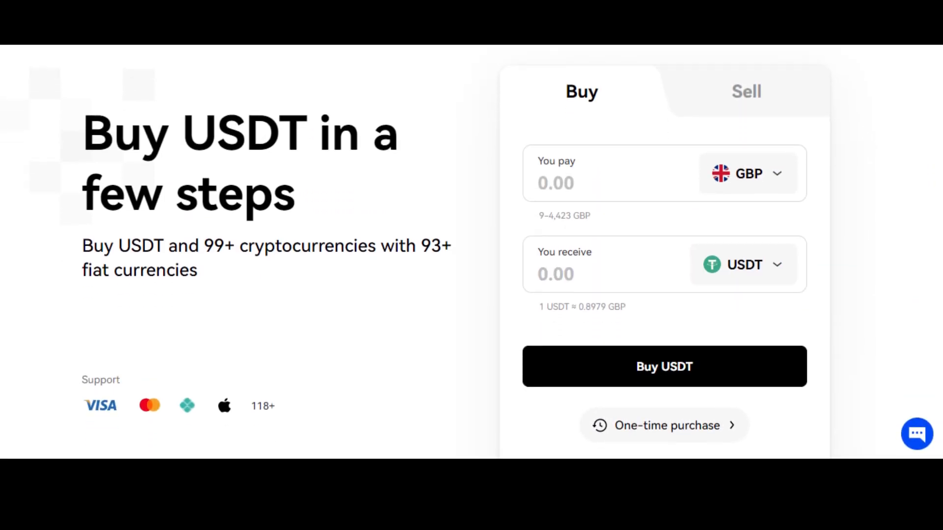
pyautogui.scroll(-3)
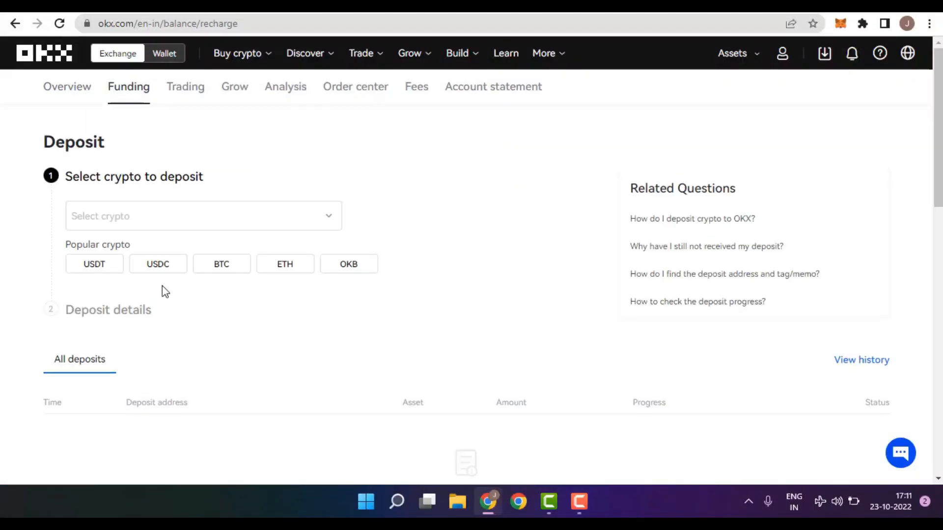
# Generate a USDT-Polygon funding-account deposit address, accept the warning and copy it
pyautogui.click(93, 264)
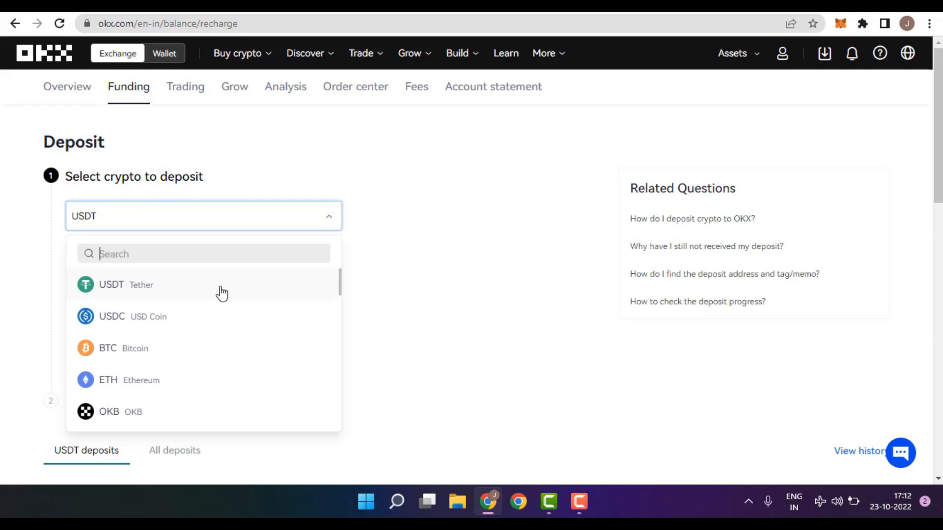
pyautogui.click(126, 284)
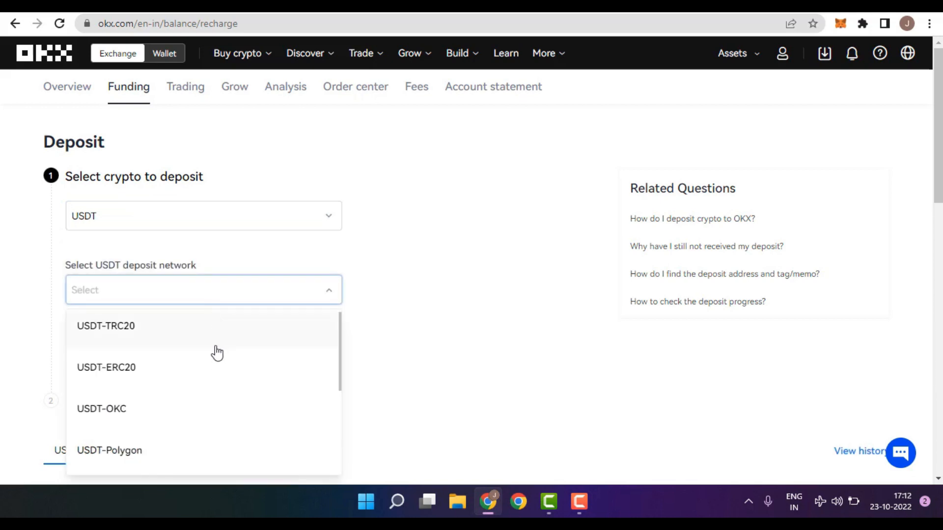
pyautogui.click(109, 450)
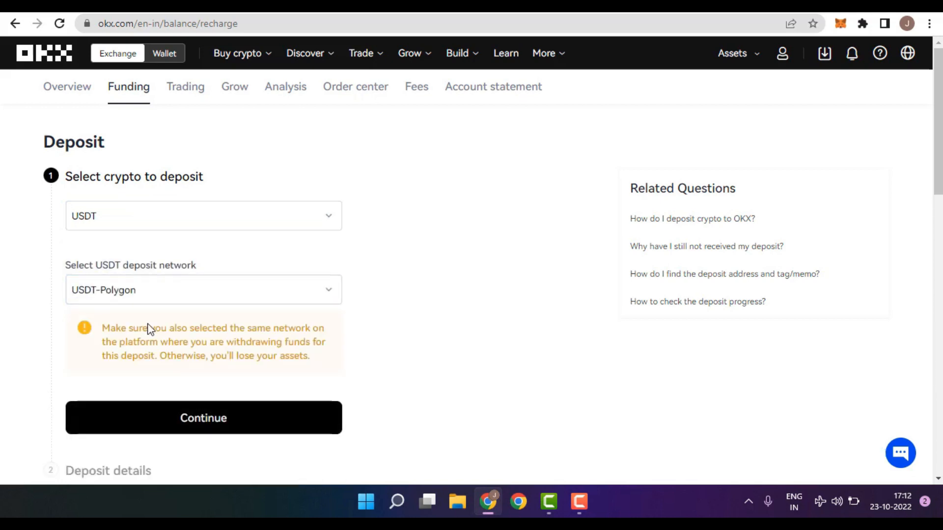
pyautogui.moveTo(204, 405)
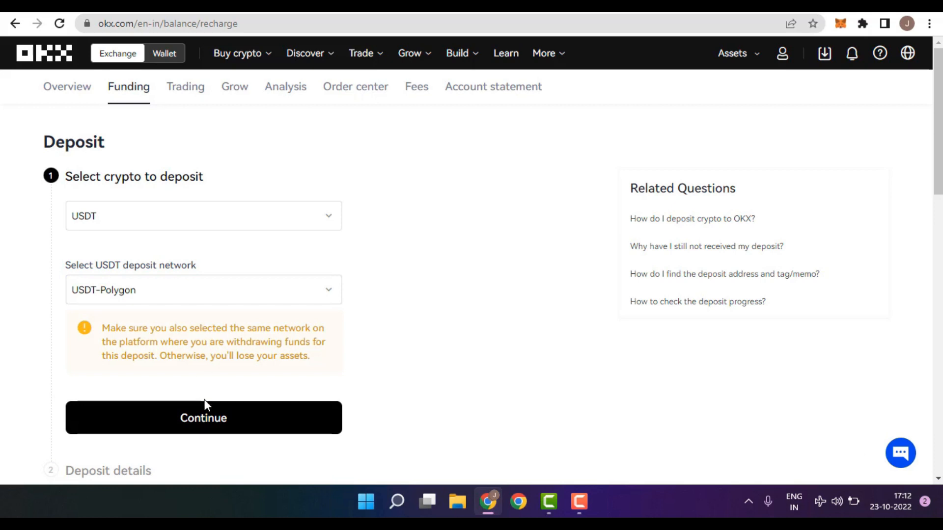
pyautogui.click(204, 418)
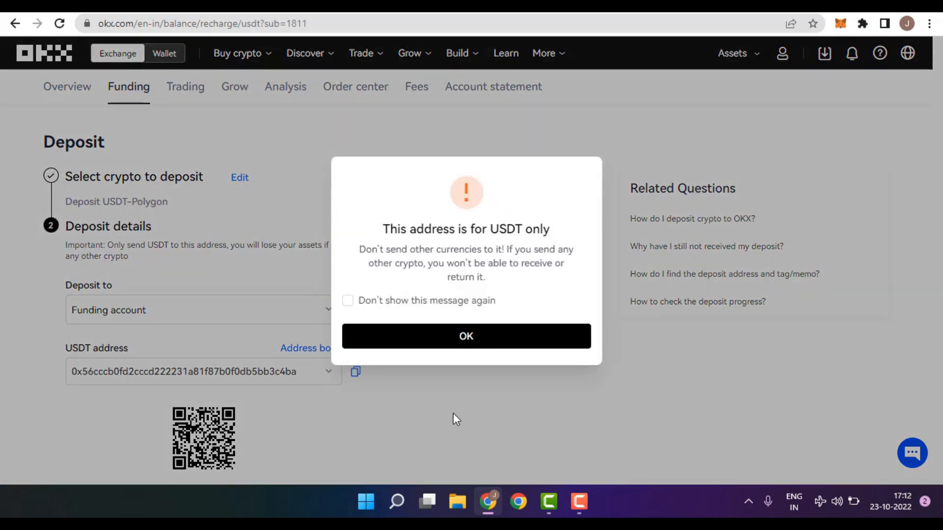
pyautogui.click(466, 336)
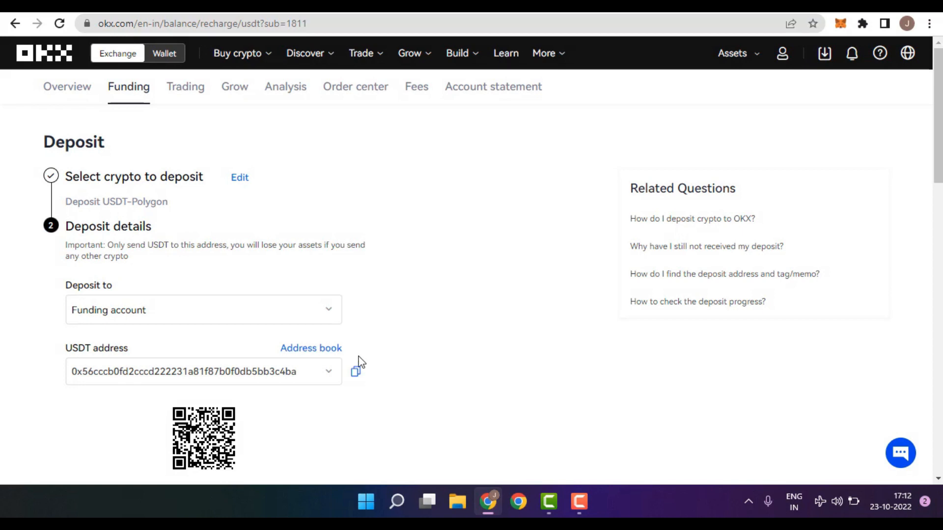
pyautogui.click(355, 372)
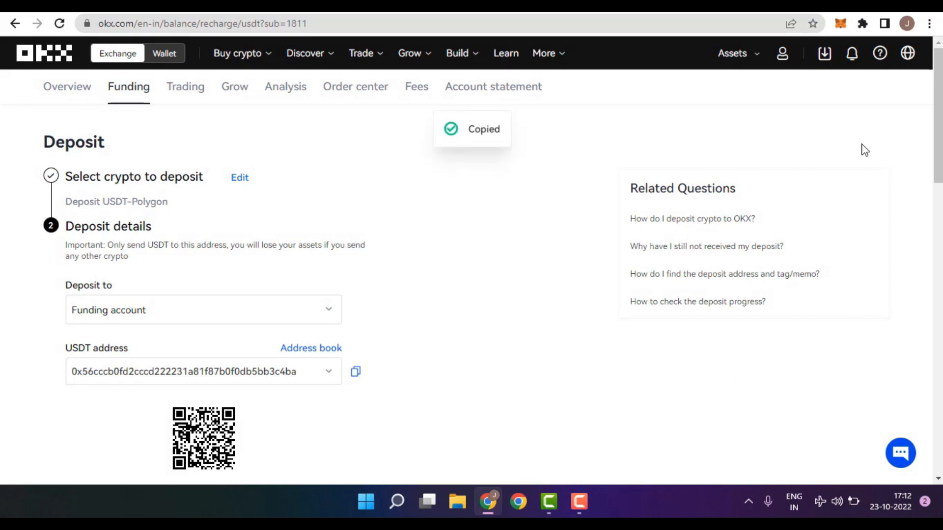
# Send 10 USDT on Polygon from MetaMask to the copied OKX deposit address
pyautogui.click(841, 23)
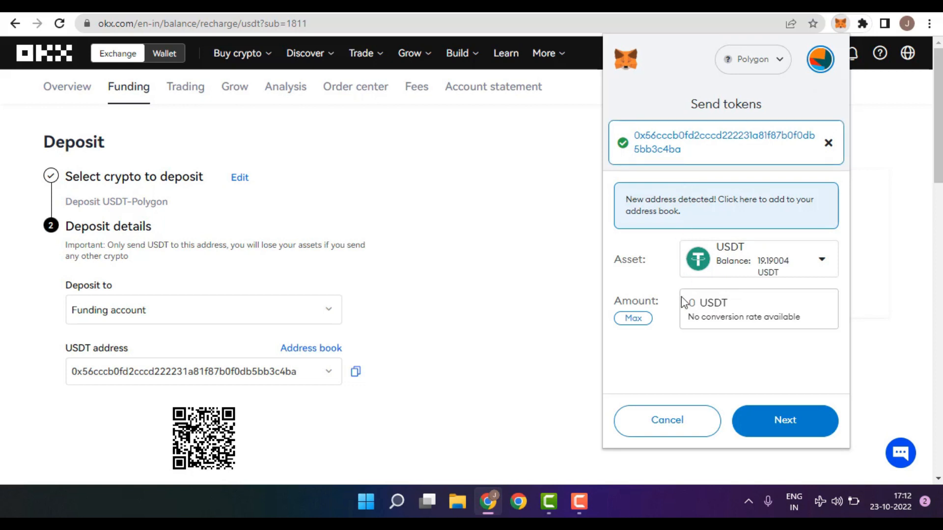
pyautogui.click(784, 420)
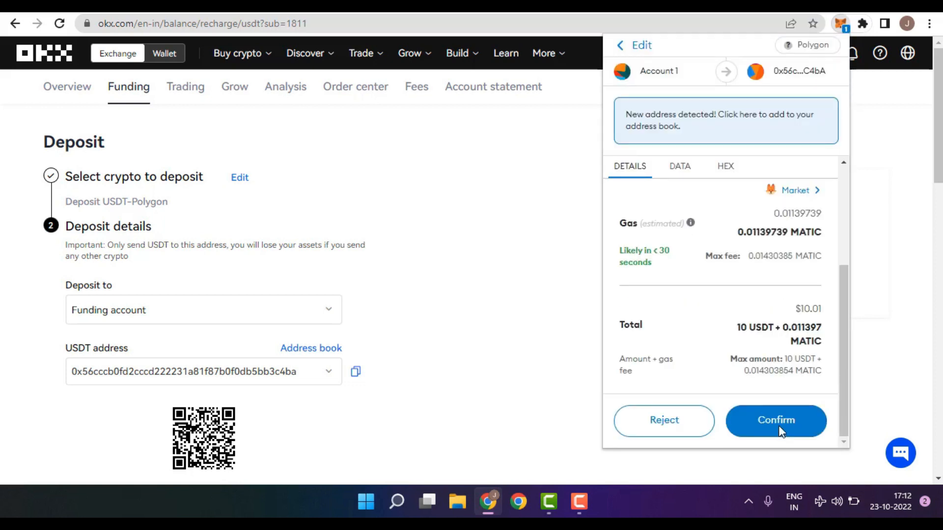
pyautogui.click(776, 420)
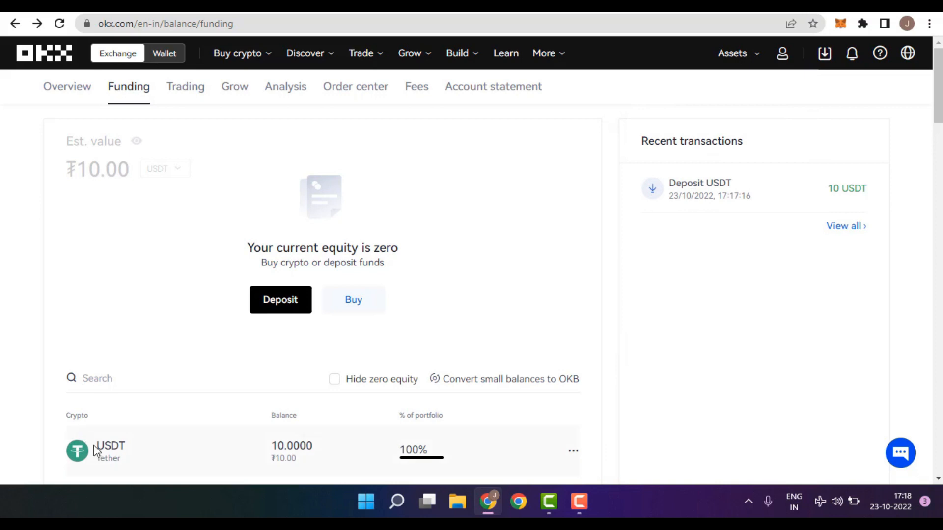
# From the profile menu go to API management and begin creating a new V5 API key
pyautogui.doubleClick(291, 445)
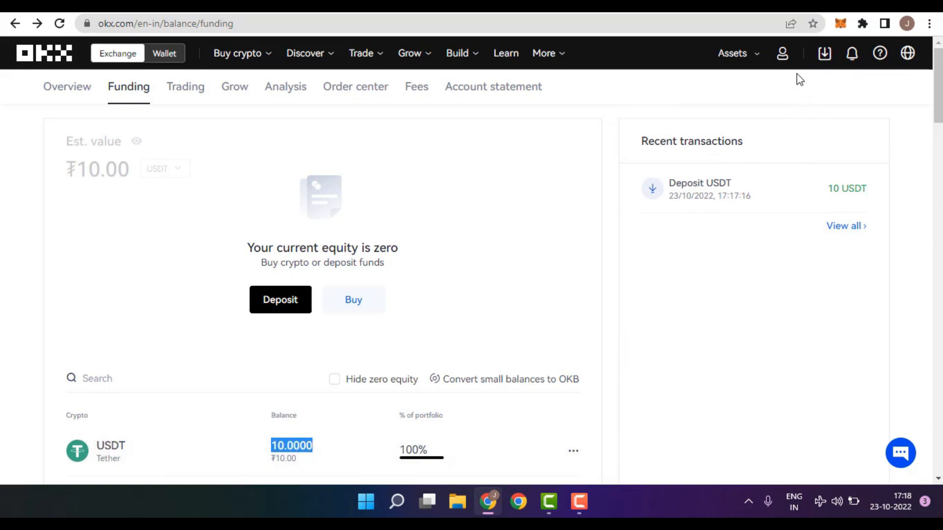
pyautogui.click(782, 54)
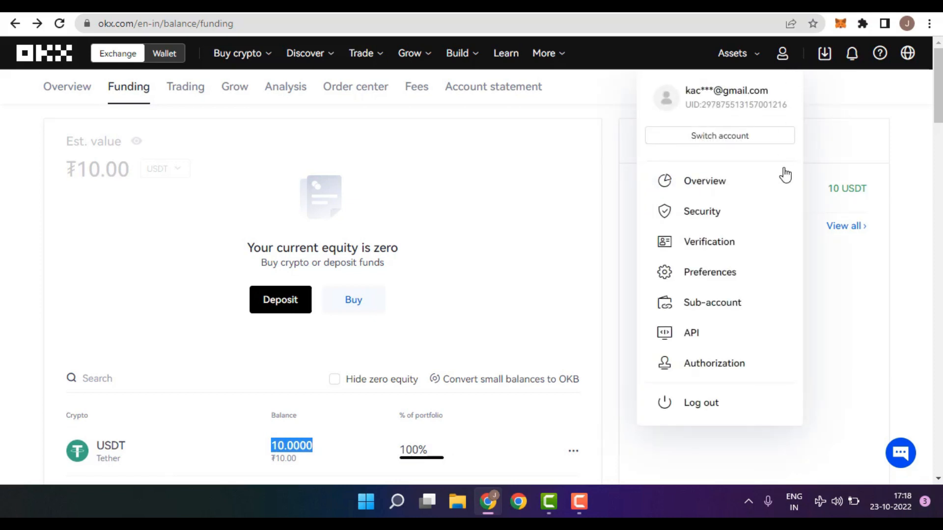
pyautogui.moveTo(690, 333)
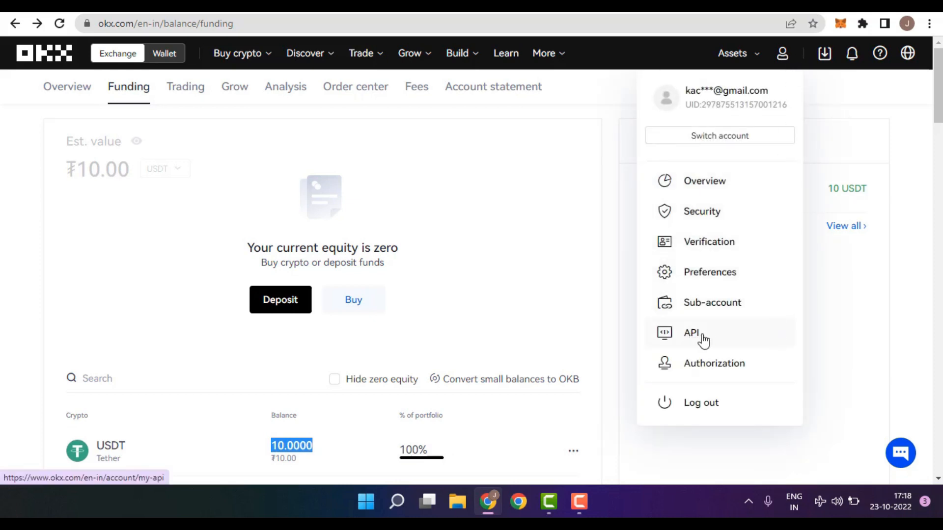
pyautogui.click(692, 332)
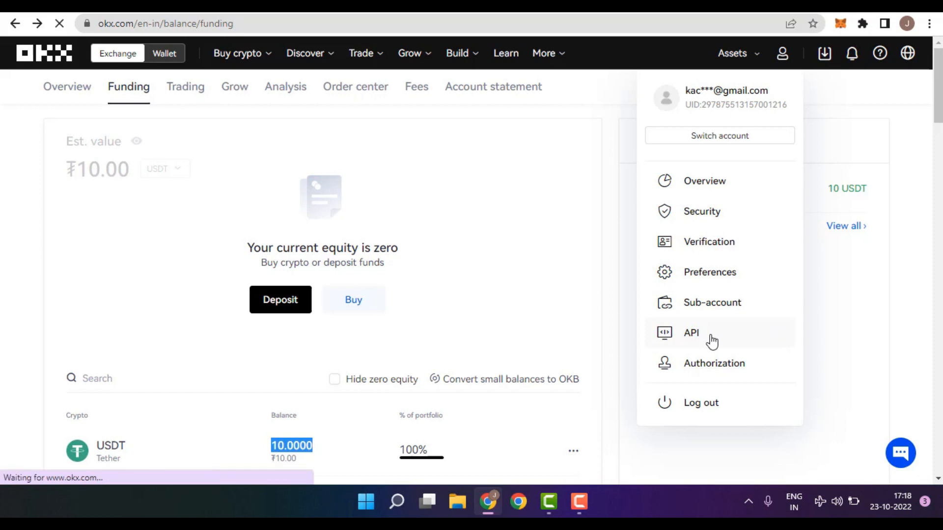
pyautogui.click(691, 332)
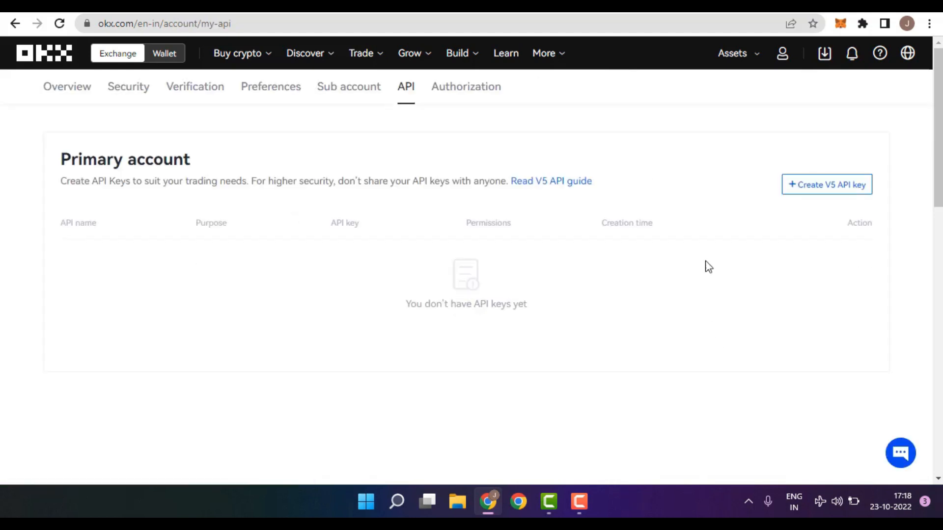
pyautogui.click(826, 185)
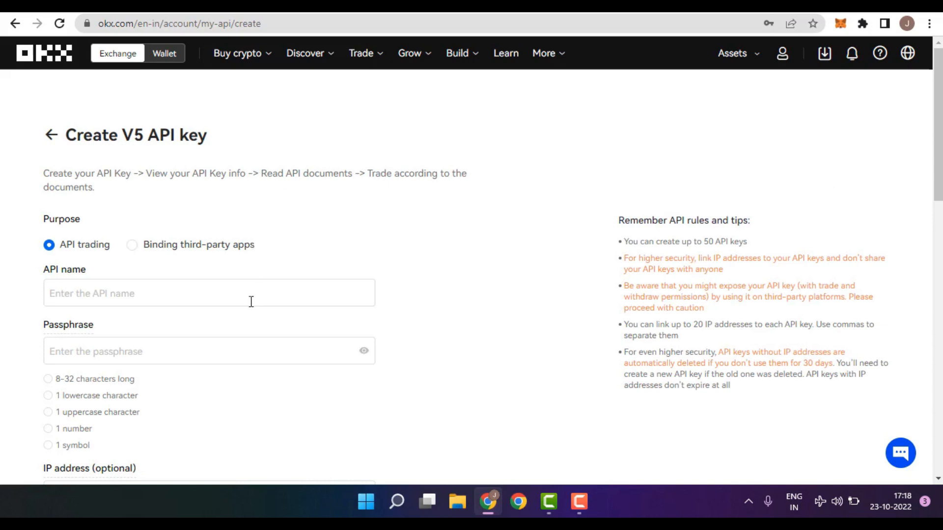
# Name the key 3CommasAPI, set a passphrase, grant Withdraw and Trade permissions and confirm
pyautogui.click(208, 293)
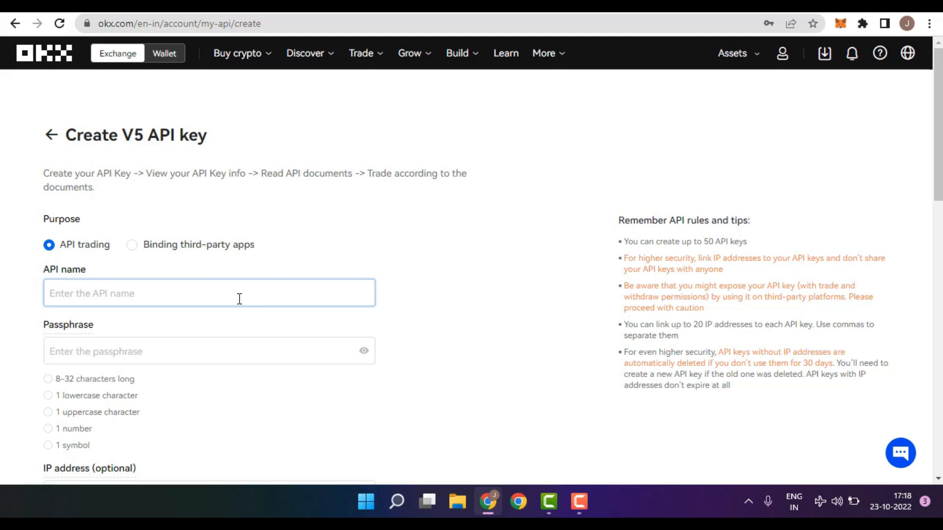
pyautogui.write('3CommasAPI')
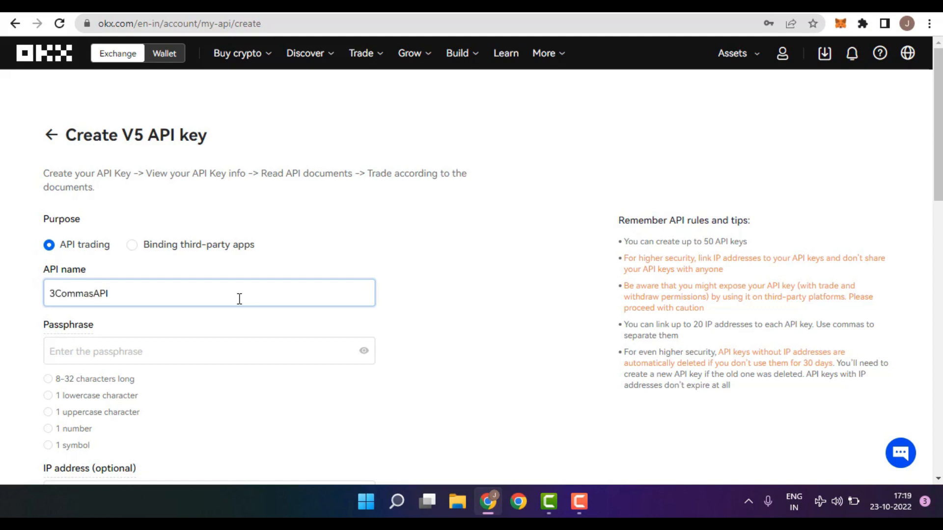
pyautogui.click(209, 351)
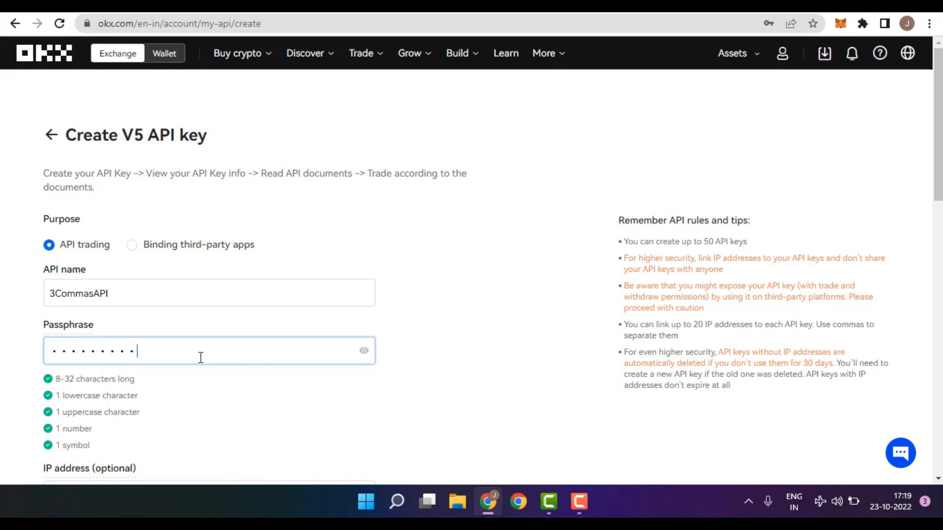
pyautogui.scroll(-3)
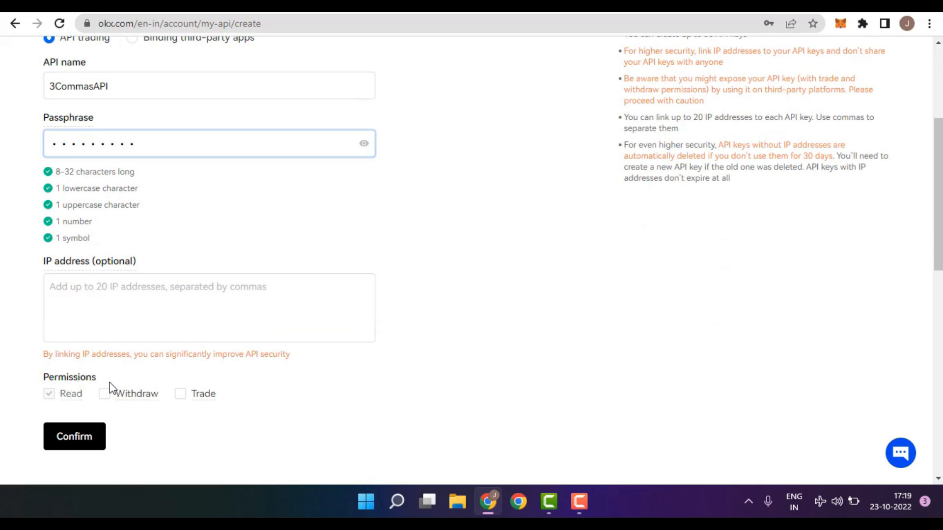
pyautogui.click(180, 394)
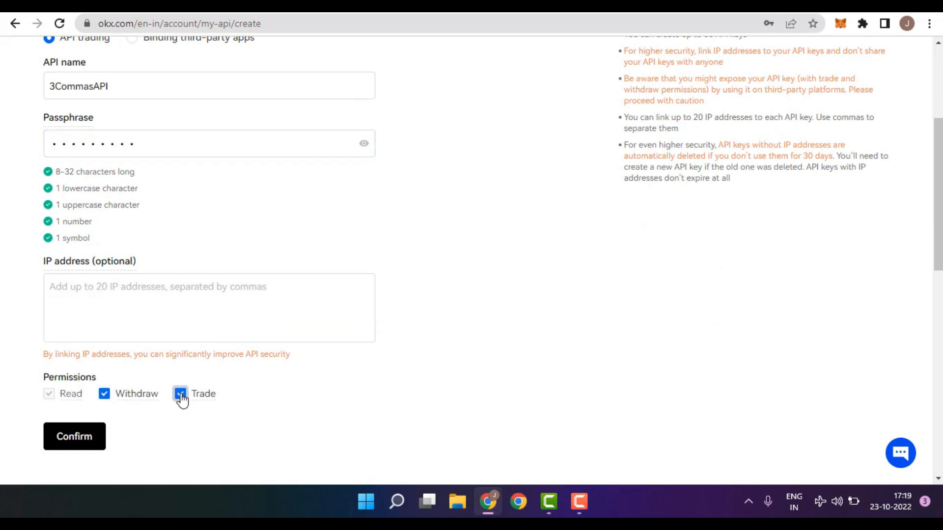
pyautogui.click(179, 394)
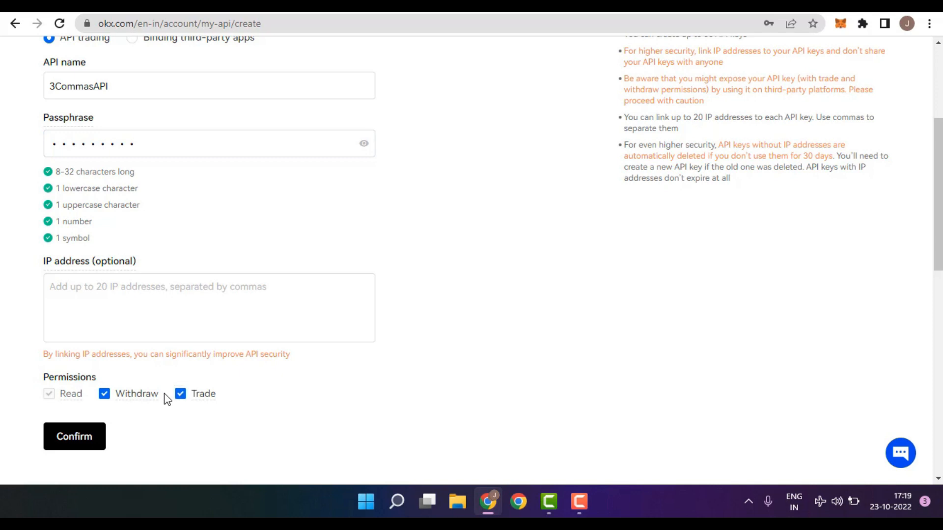
pyautogui.moveTo(89, 398)
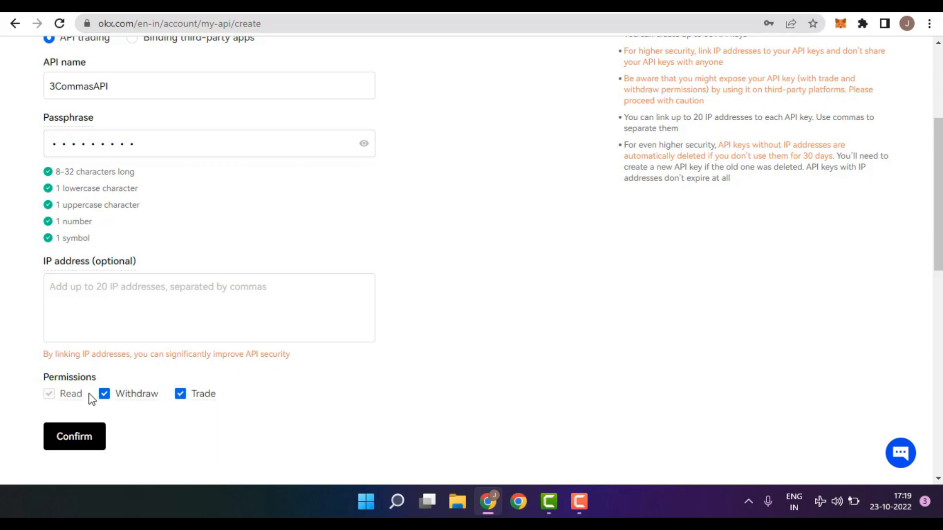
pyautogui.click(74, 437)
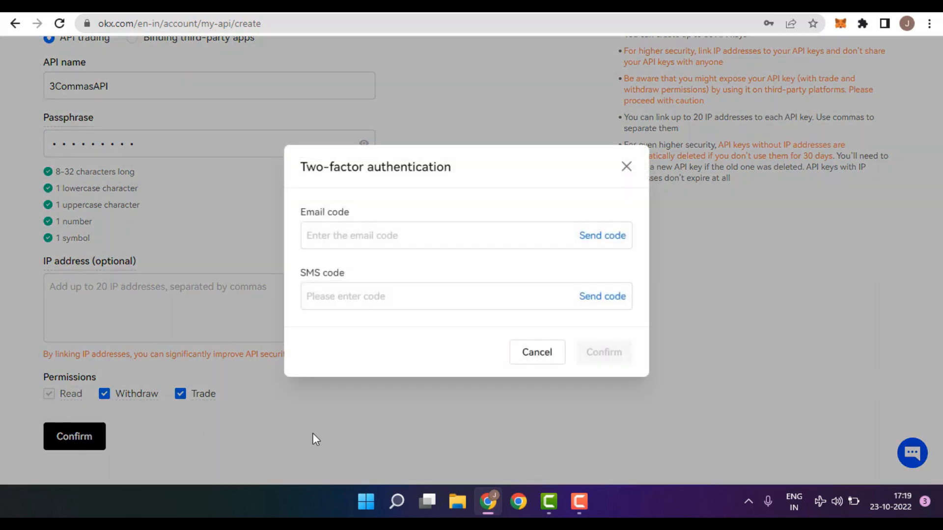
# Request the email and SMS verification codes and confirm the API key creation
pyautogui.doubleClick(324, 212)
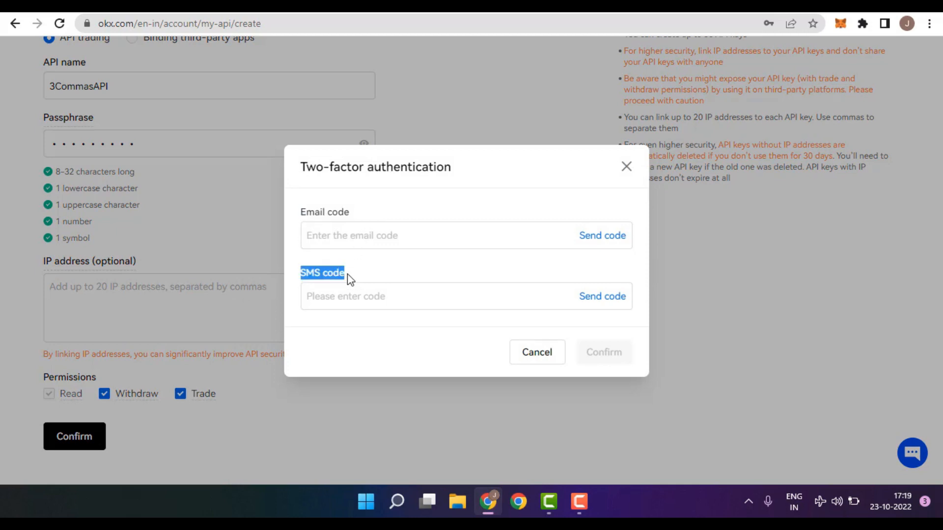
pyautogui.click(604, 352)
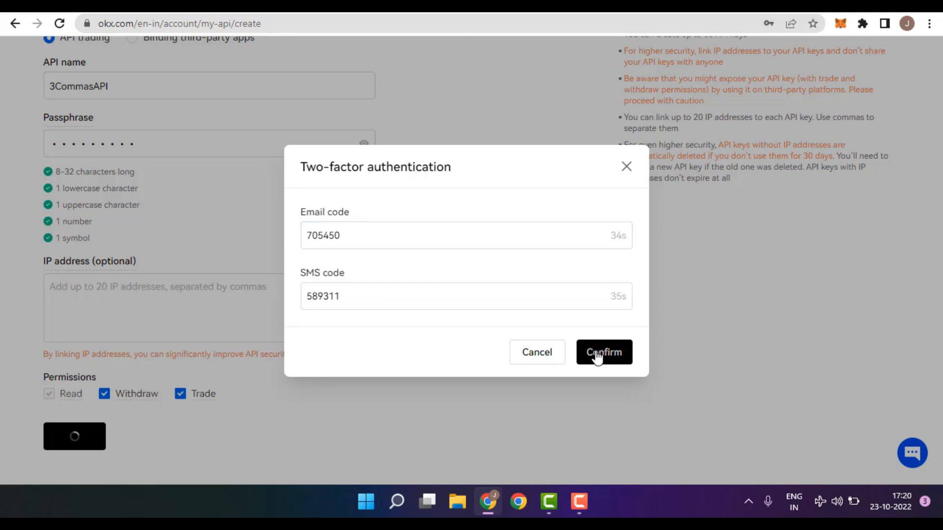
pyautogui.click(603, 351)
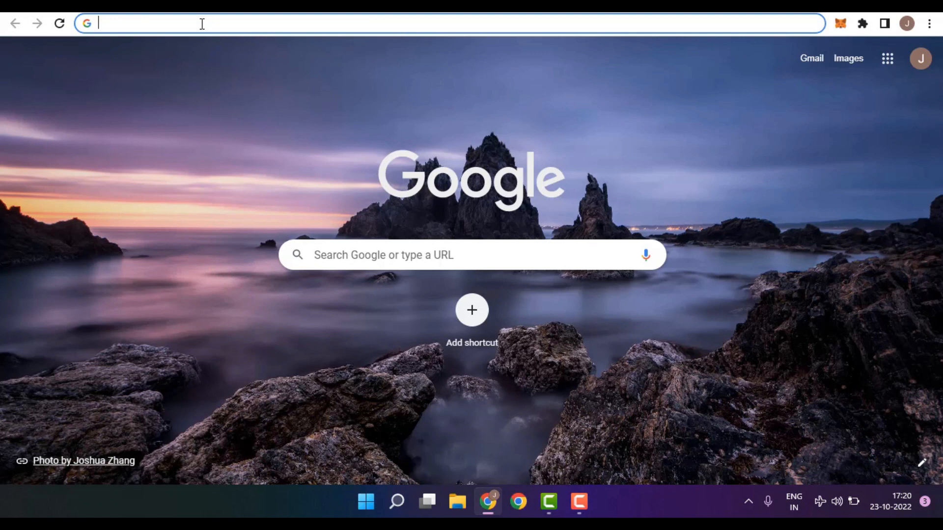
# Register a 3Commas account at 3commas.io/?c=tc1361181 via Try It Free, passing human verification
pyautogui.write('3commas.io/?c=tc1361181')
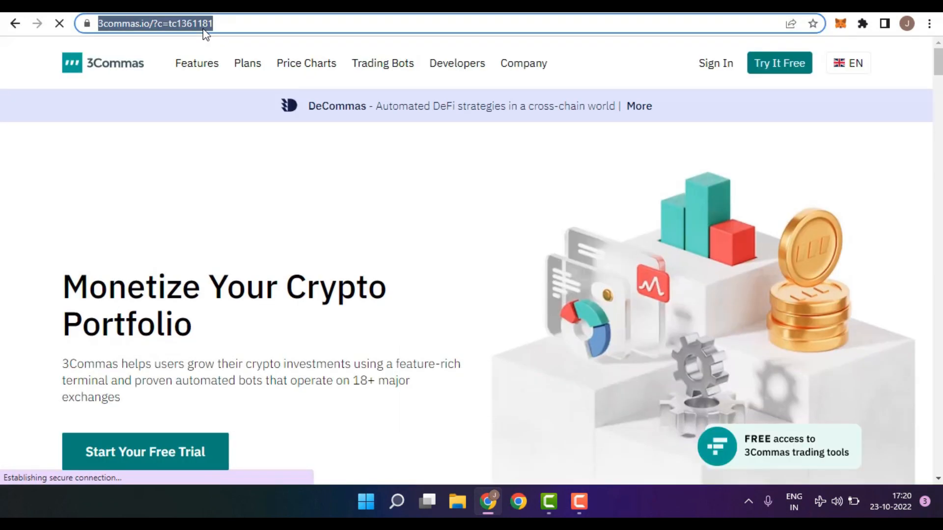
pyautogui.moveTo(767, 49)
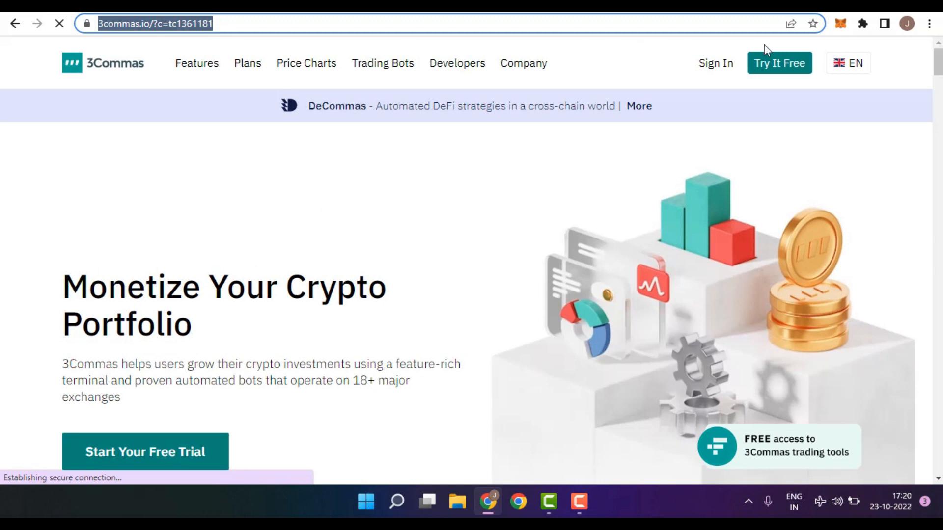
pyautogui.moveTo(779, 62)
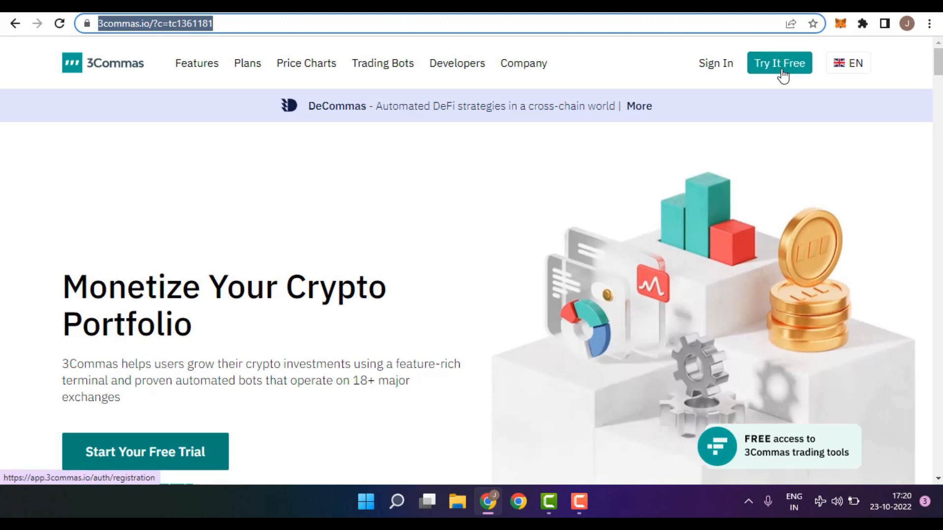
pyautogui.click(779, 63)
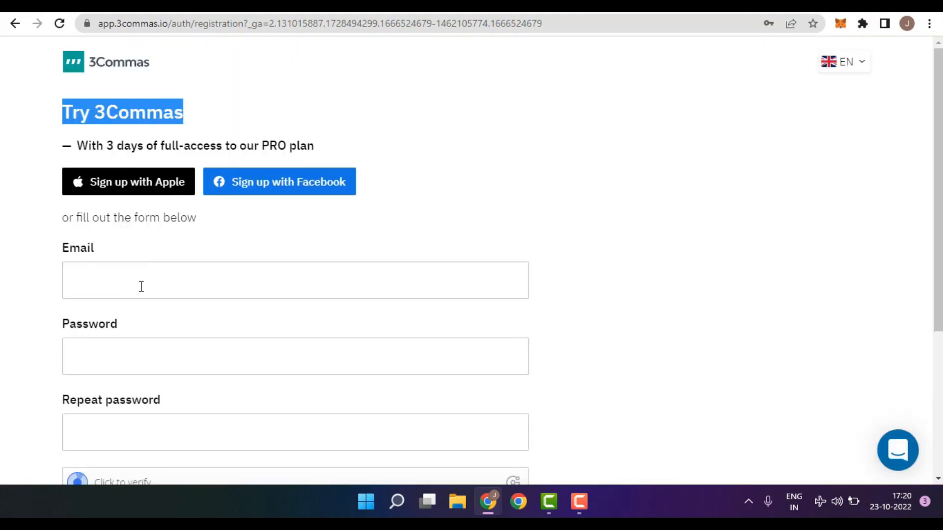
pyautogui.scroll(-3)
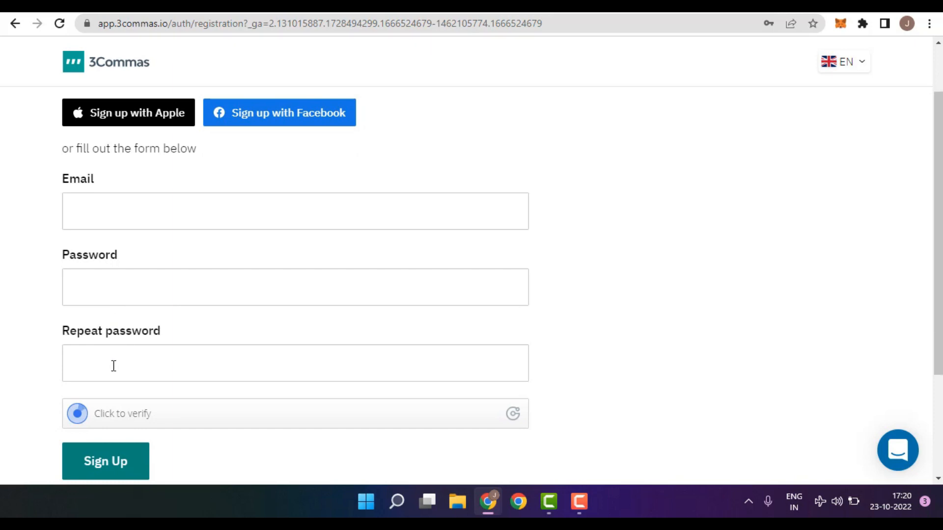
pyautogui.click(123, 413)
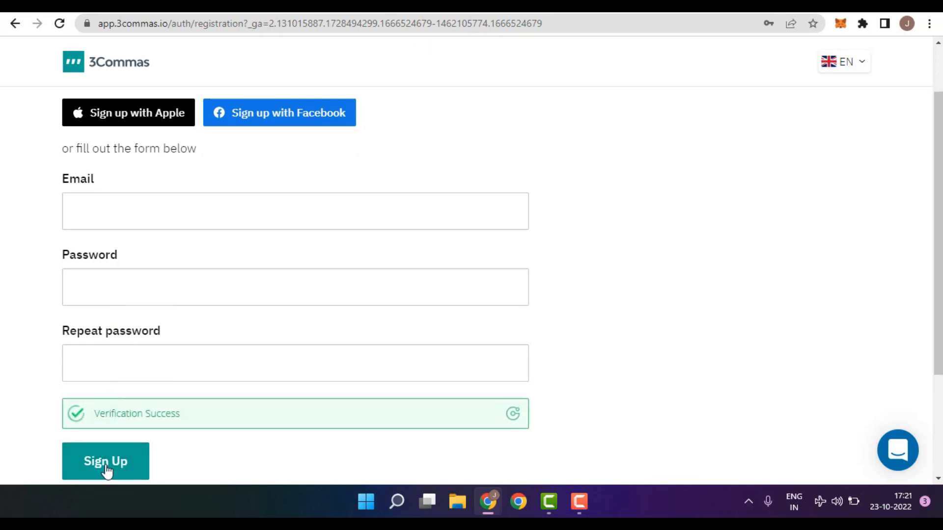
pyautogui.click(105, 462)
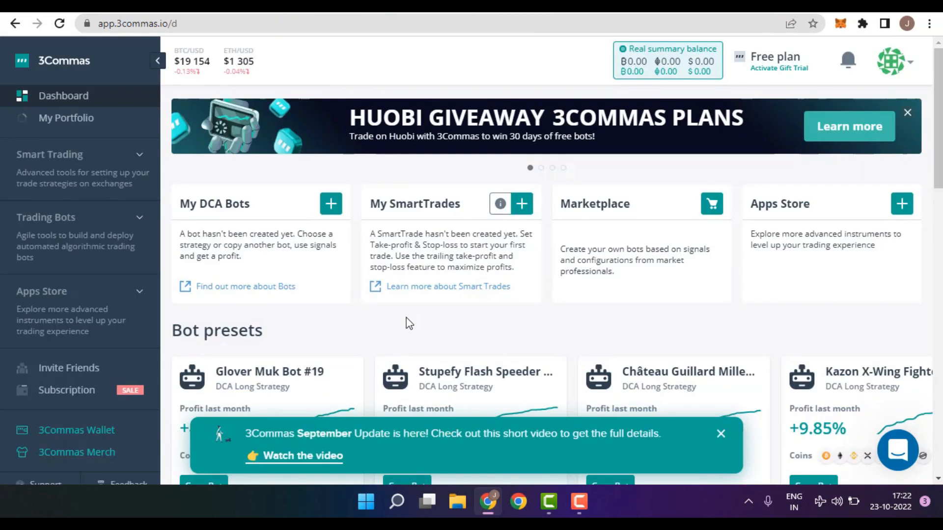
pyautogui.moveTo(21, 118)
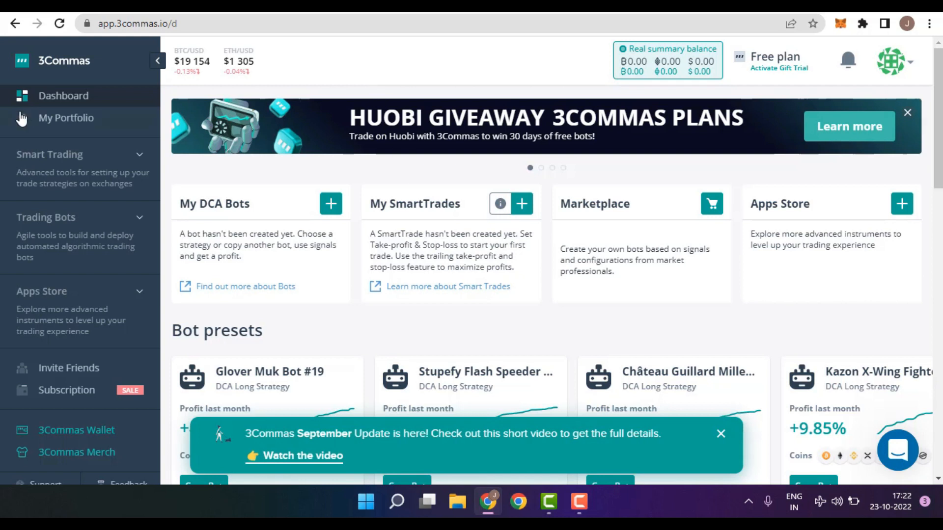
pyautogui.moveTo(109, 123)
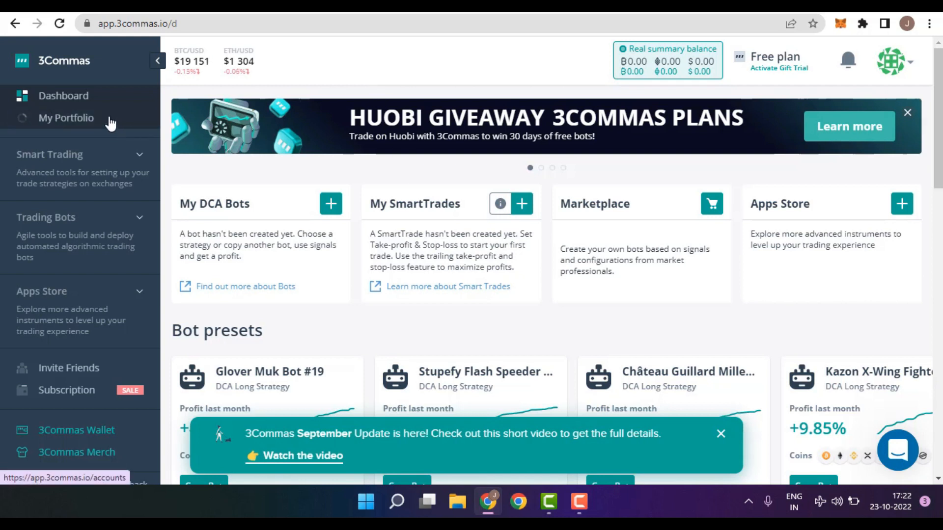
# In My Portfolio's Exchanges section, start connecting a new exchange to reach the OKX option
pyautogui.click(66, 118)
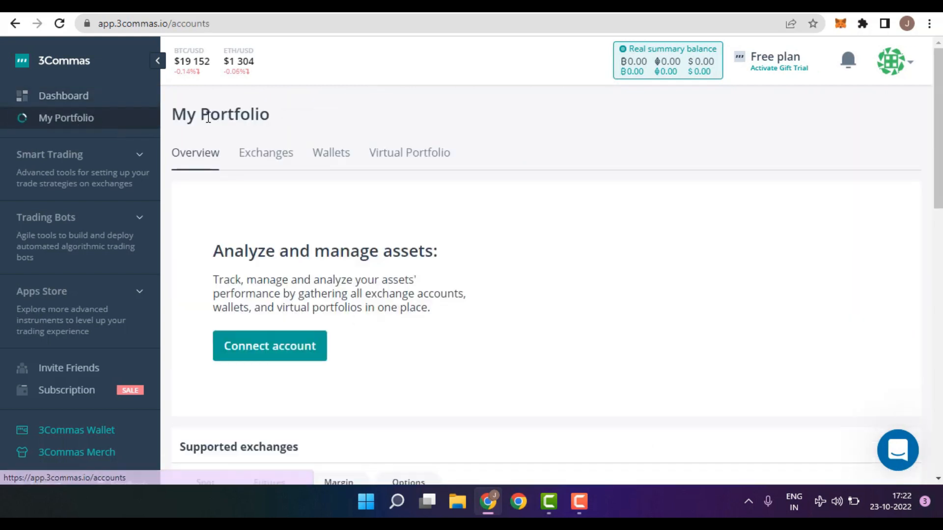
pyautogui.doubleClick(234, 113)
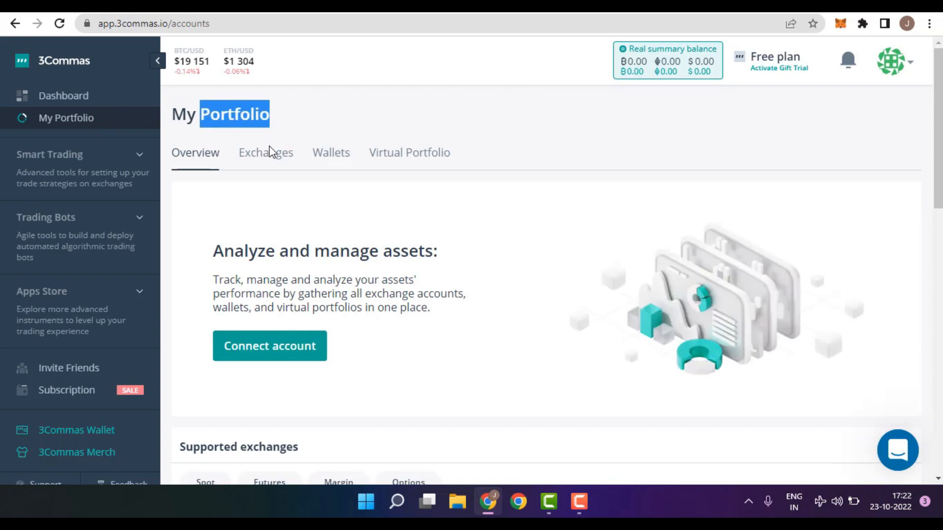
pyautogui.click(265, 153)
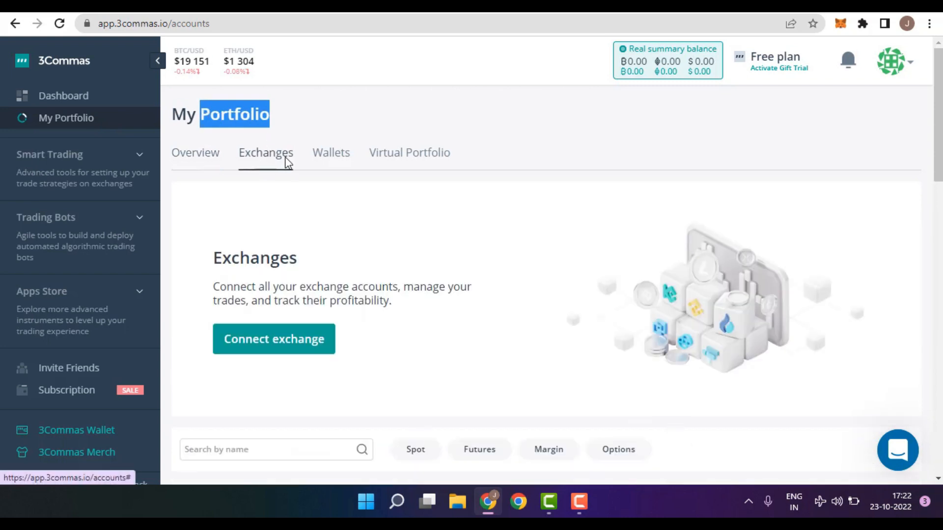
pyautogui.click(274, 338)
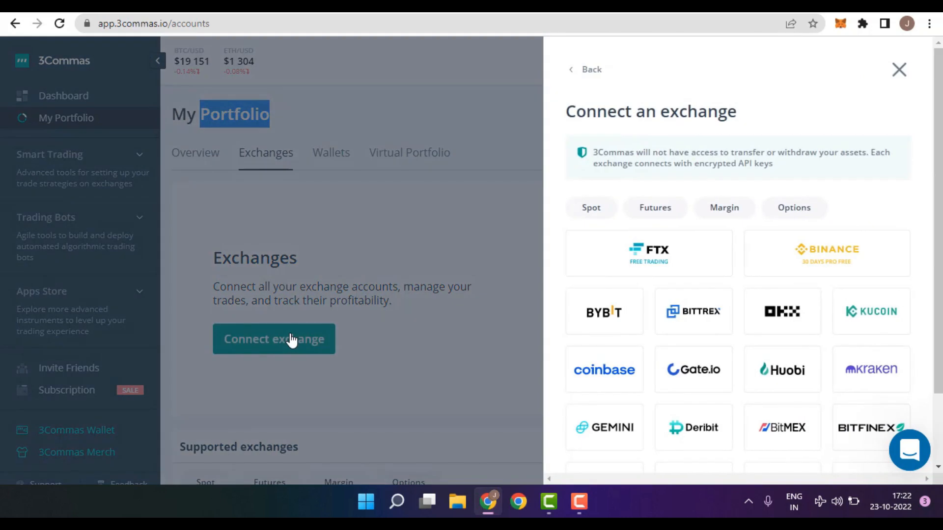
pyautogui.moveTo(930, 336)
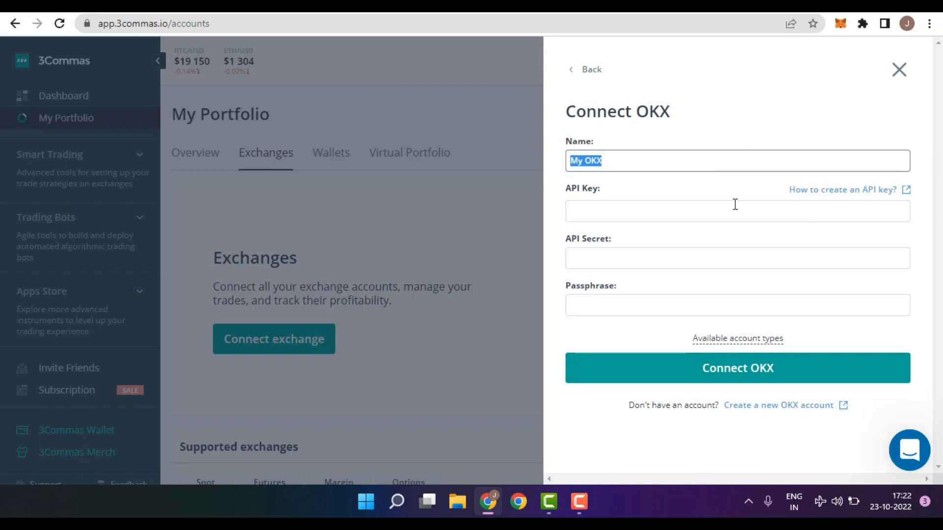
# Submit the OKX API key, secret and passphrase and add the connected OKX spot account
pyautogui.click(684, 211)
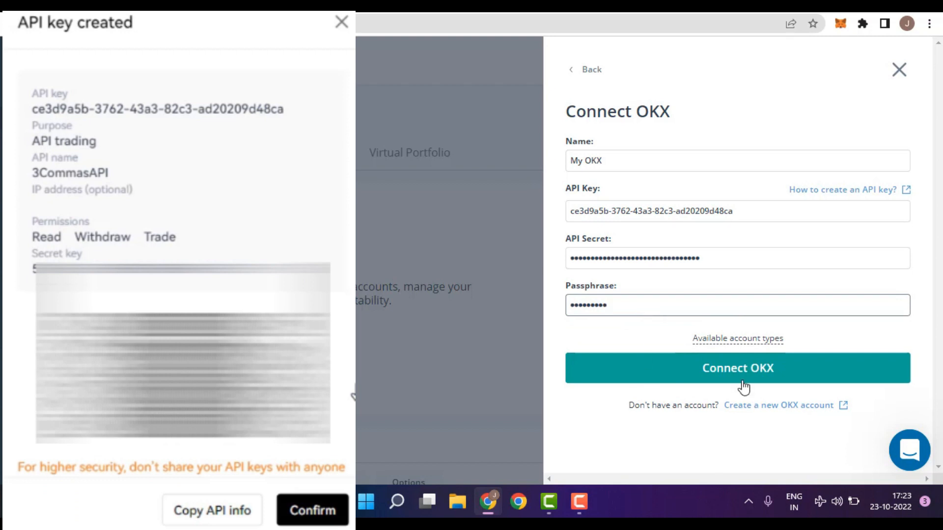
pyautogui.click(737, 368)
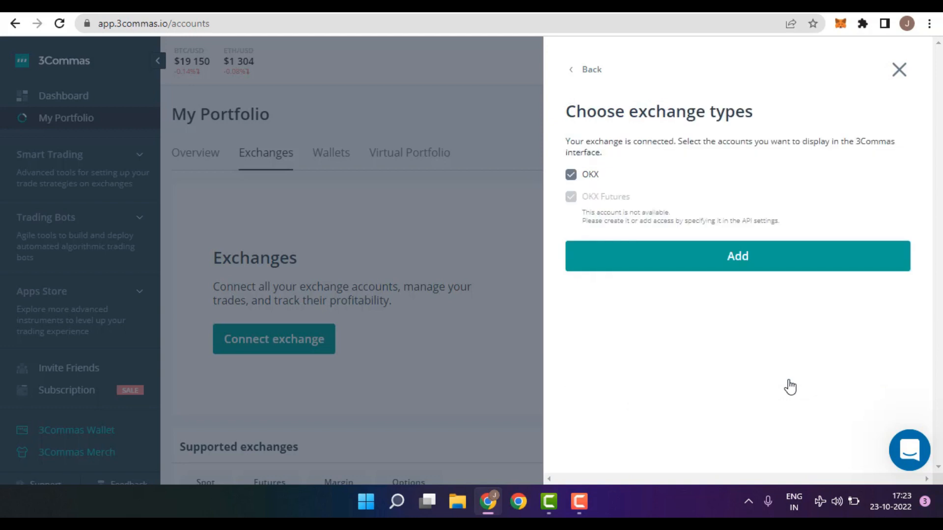
pyautogui.moveTo(568, 201)
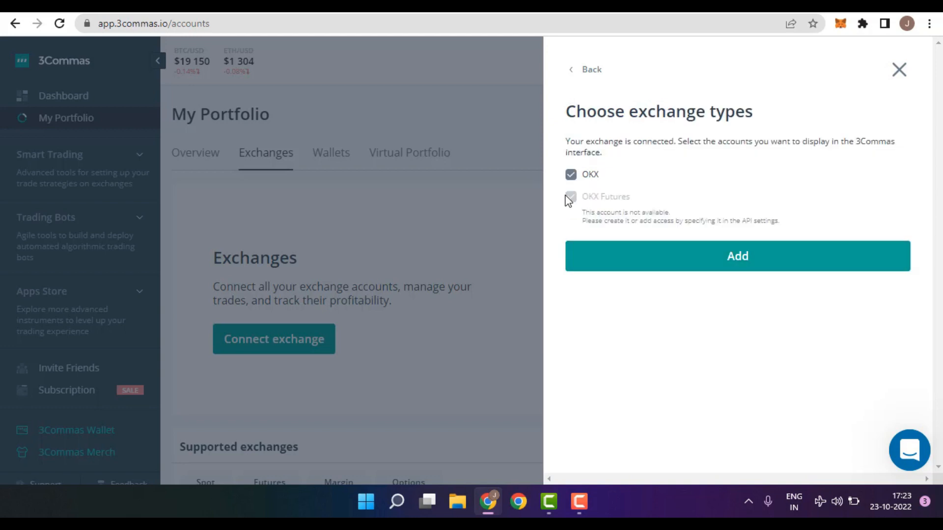
pyautogui.click(737, 255)
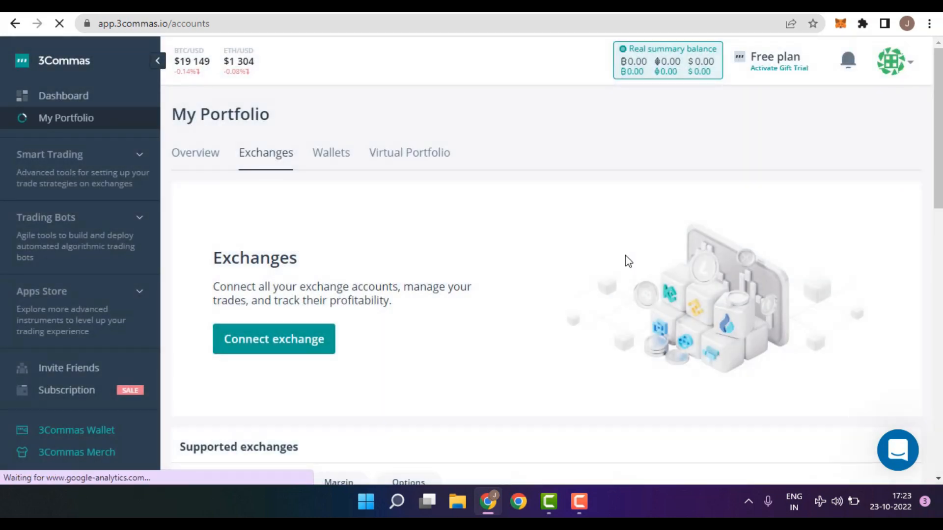
# View My OKX listed on the portfolio overview, then return to the OKX API keys page
pyautogui.click(195, 153)
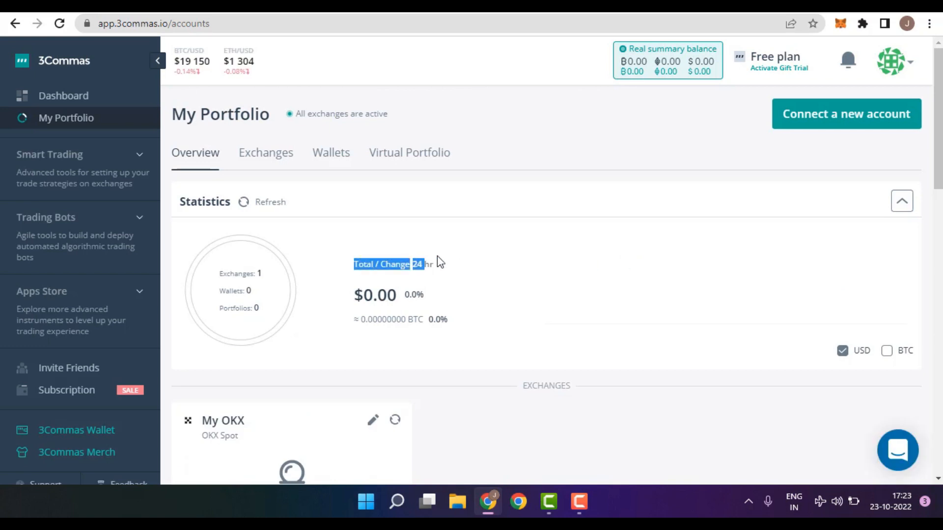
pyautogui.click(359, 295)
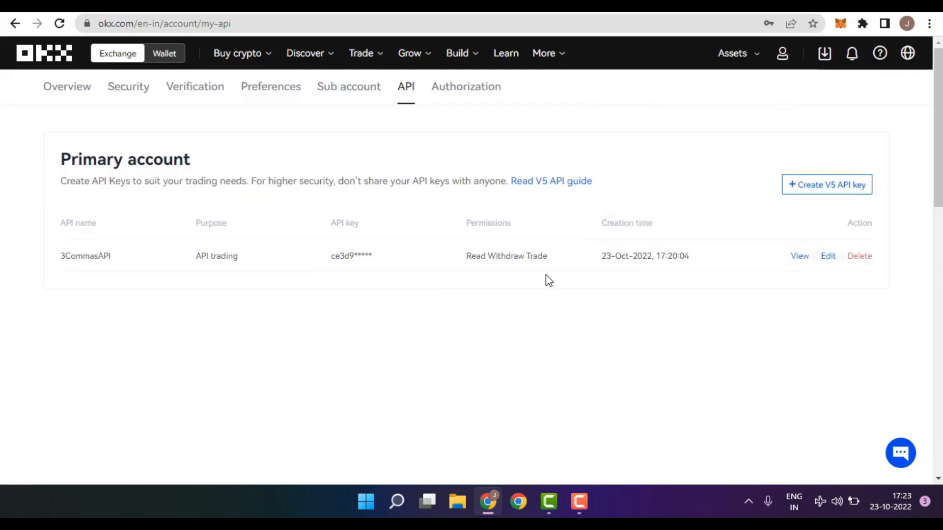
# Transfer 10 USDT from the OKX Funding account to the Trading account via My assets
pyautogui.click(732, 53)
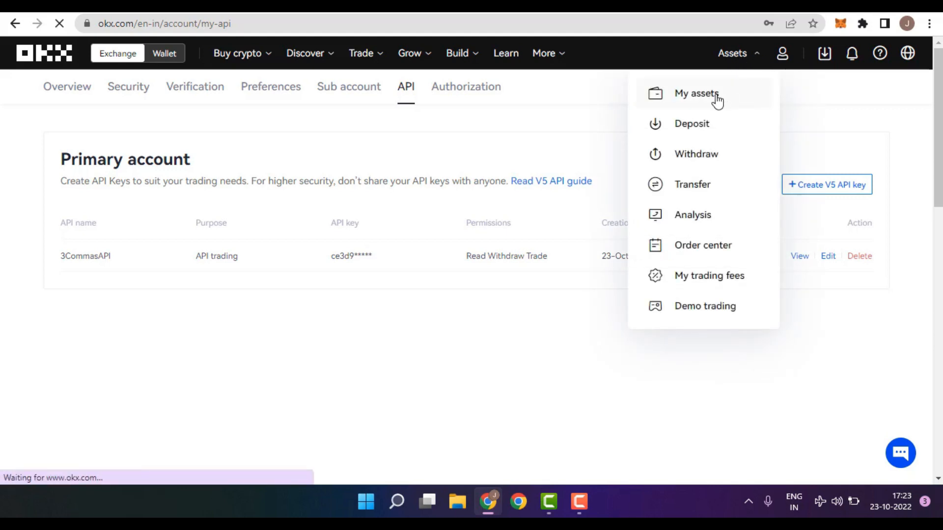
pyautogui.click(697, 93)
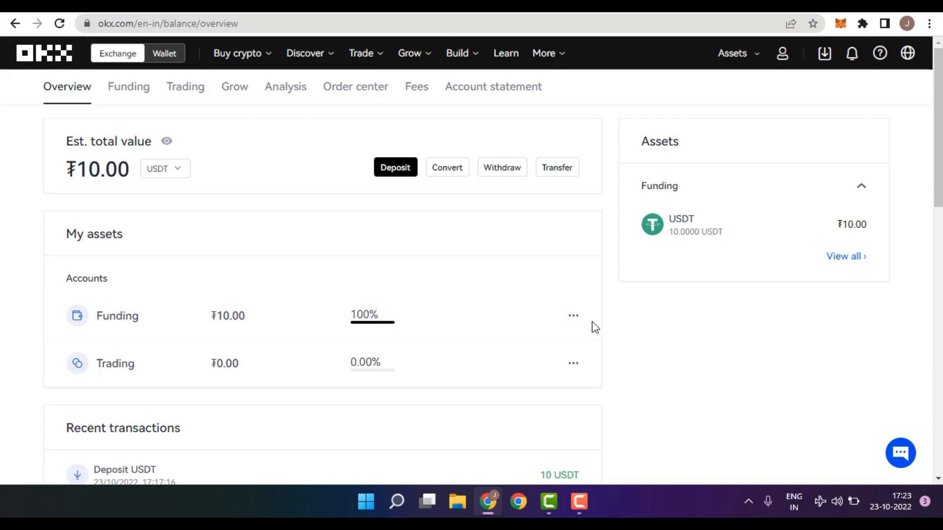
pyautogui.click(572, 316)
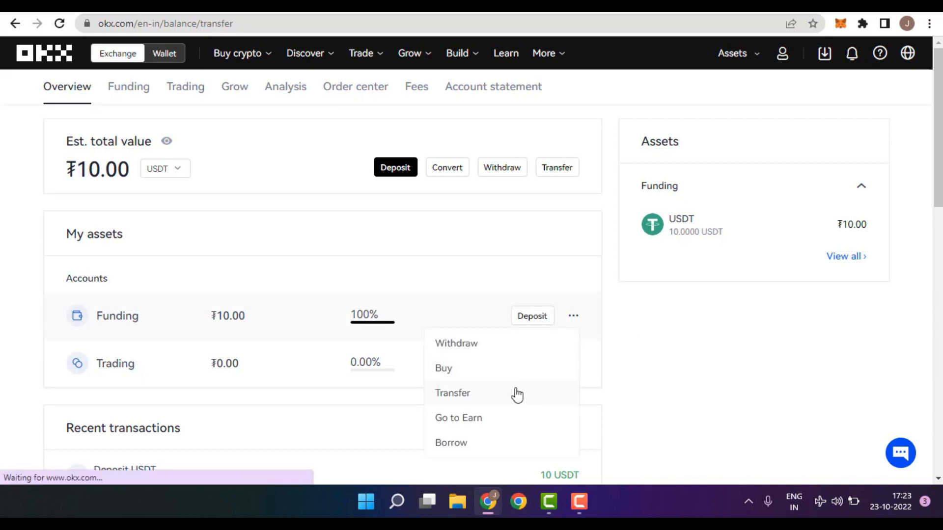
pyautogui.click(452, 393)
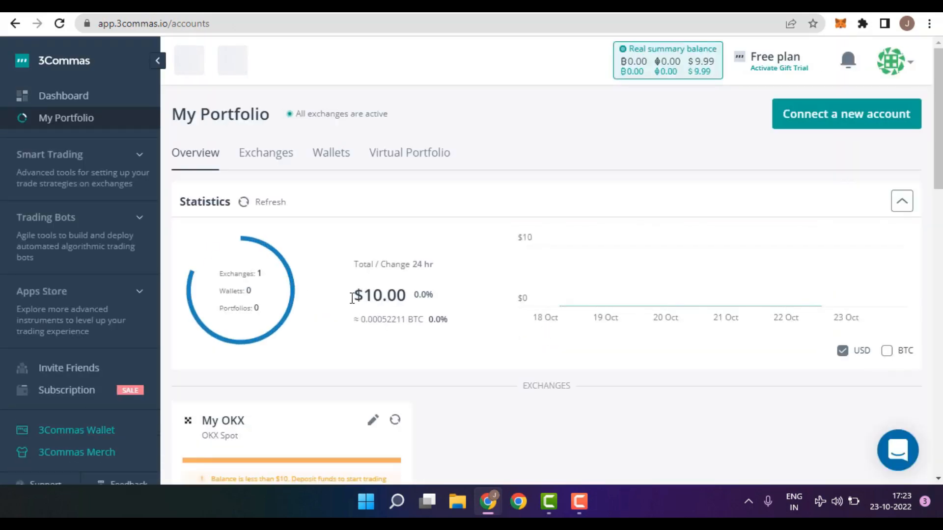
# Check the $10.00 portfolio total and expand the Trading Bots options on the dashboard
pyautogui.doubleClick(379, 295)
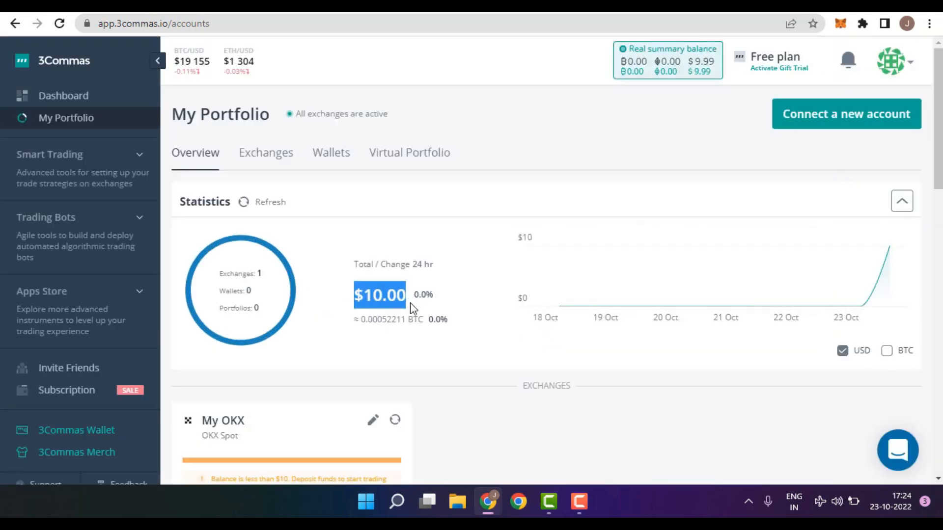
pyautogui.moveTo(407, 304)
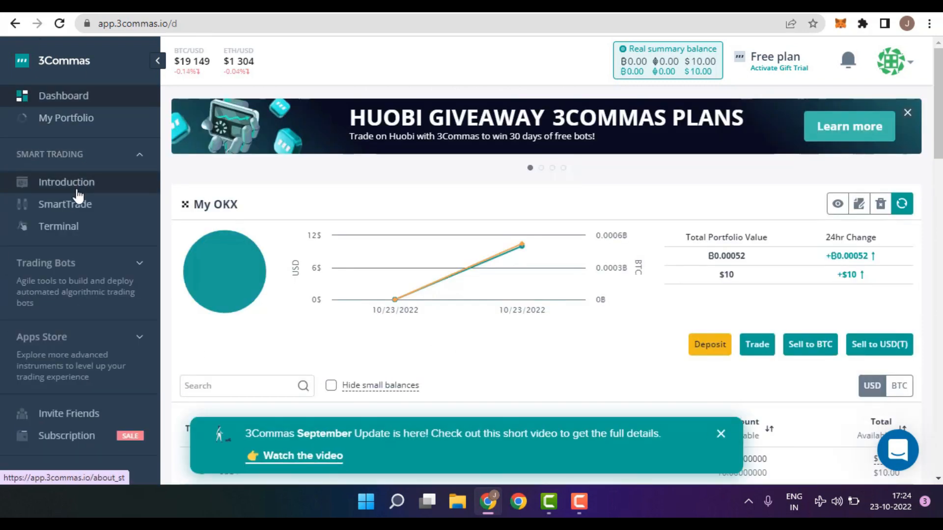
pyautogui.moveTo(79, 163)
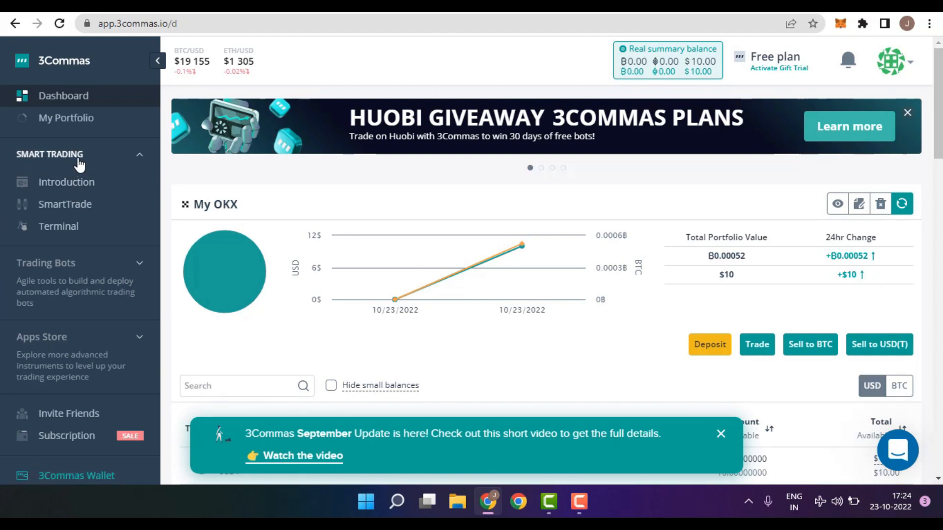
pyautogui.click(46, 263)
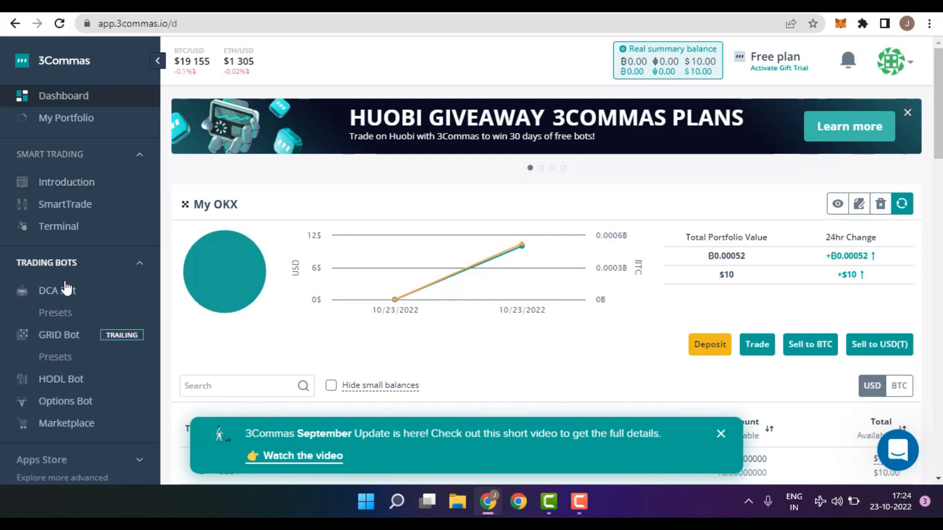
pyautogui.moveTo(57, 291)
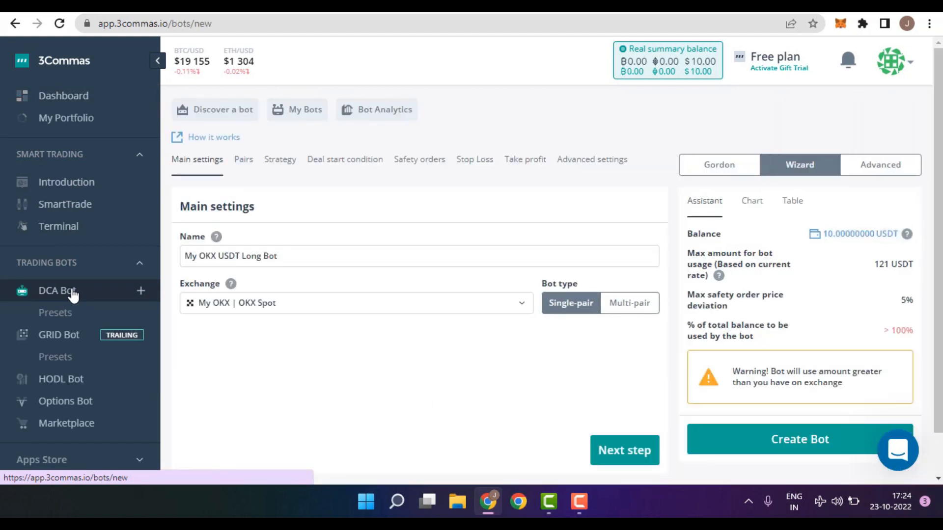
# Copy the Lantea Ezreal Bot #124 OKX preset from the DCA bot presets list
pyautogui.click(54, 313)
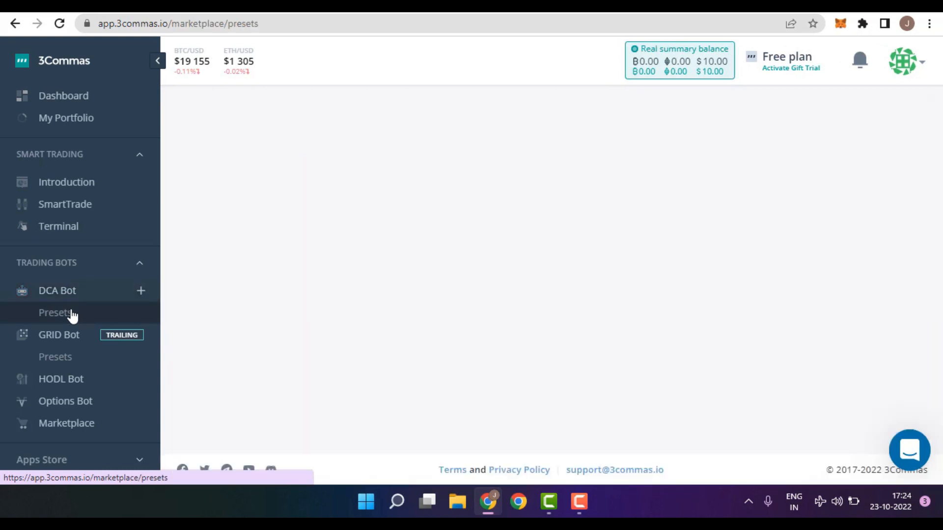
pyautogui.click(55, 313)
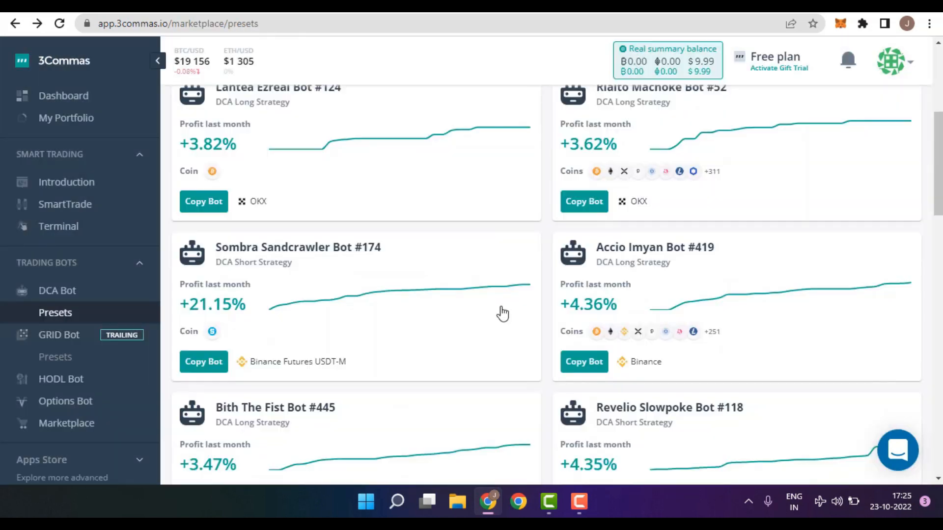
pyautogui.moveTo(411, 418)
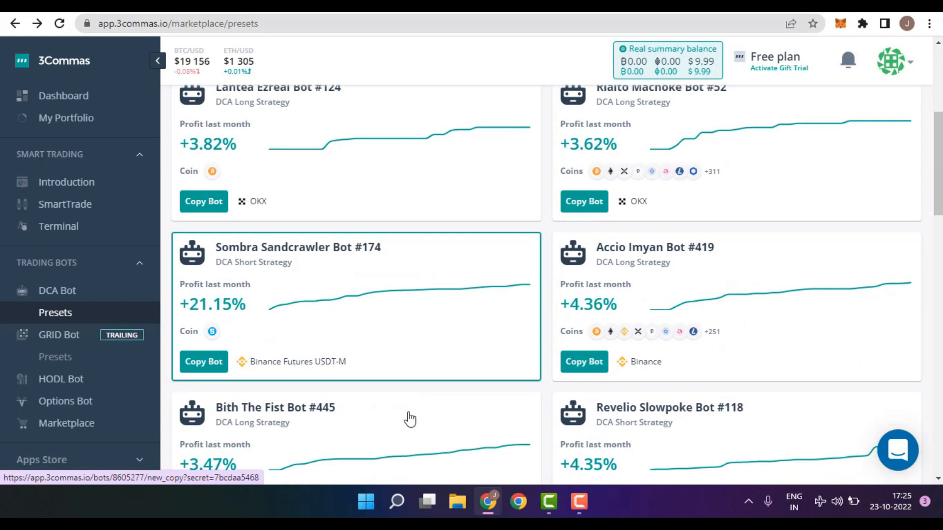
pyautogui.moveTo(406, 453)
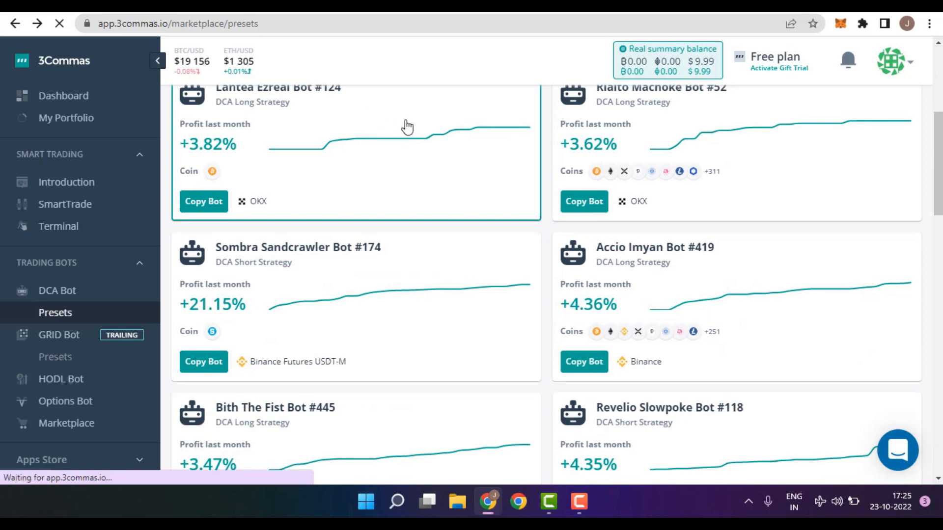
pyautogui.click(203, 201)
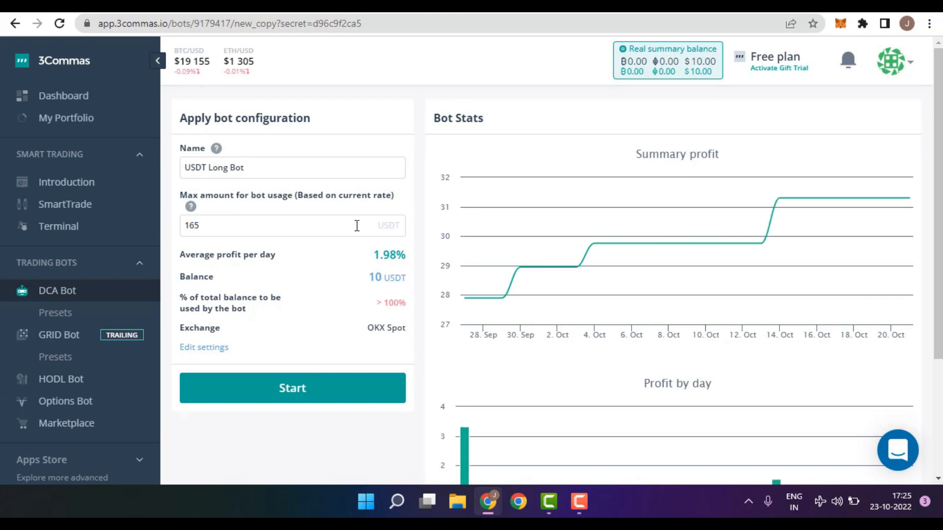
# Start the USDT Long Bot with its maximum usage set to 10 USDT
pyautogui.click(264, 224)
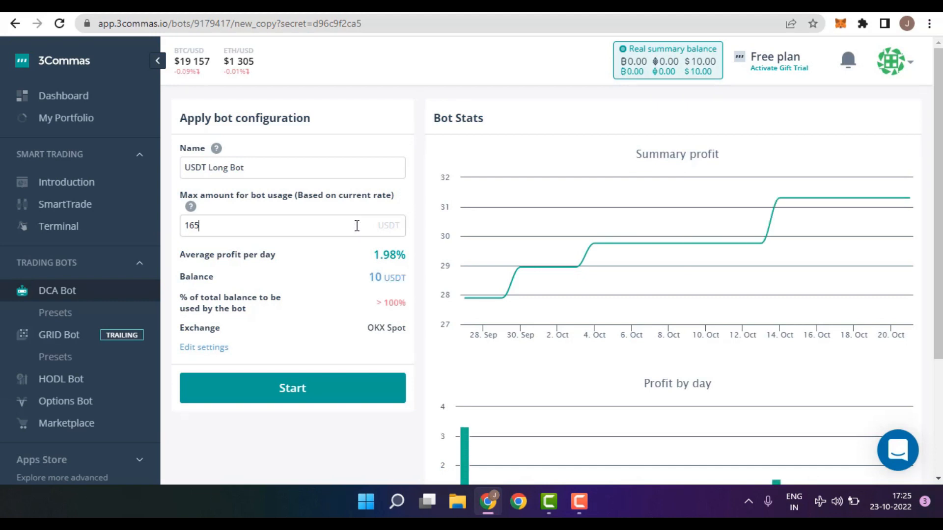
pyautogui.write('10')
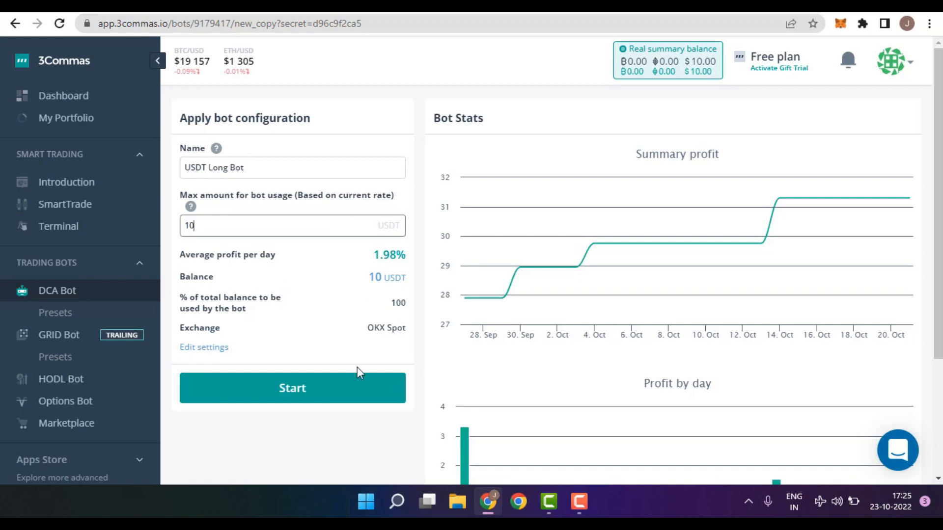
pyautogui.click(292, 388)
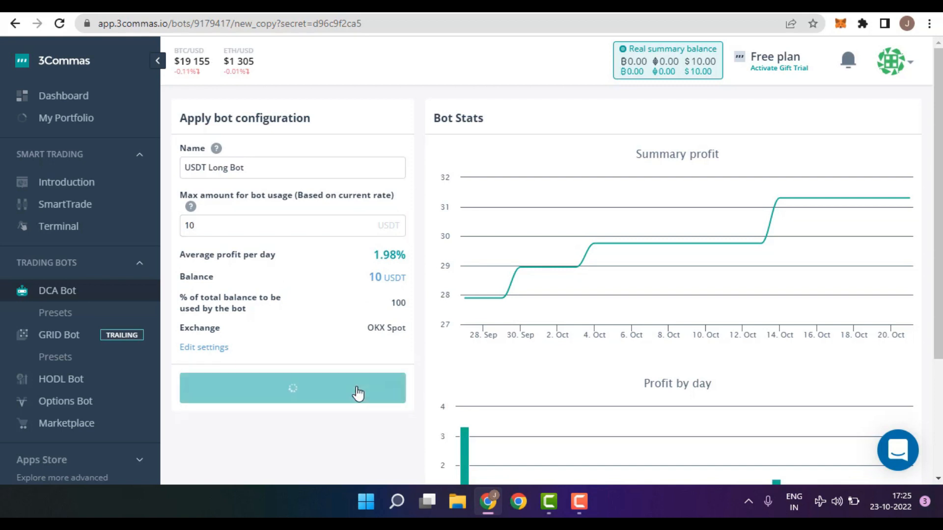
pyautogui.click(292, 388)
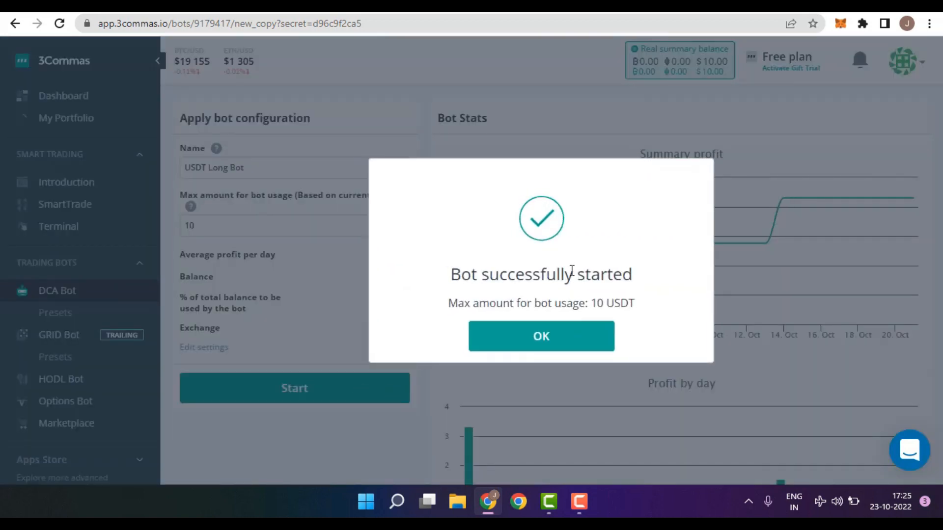